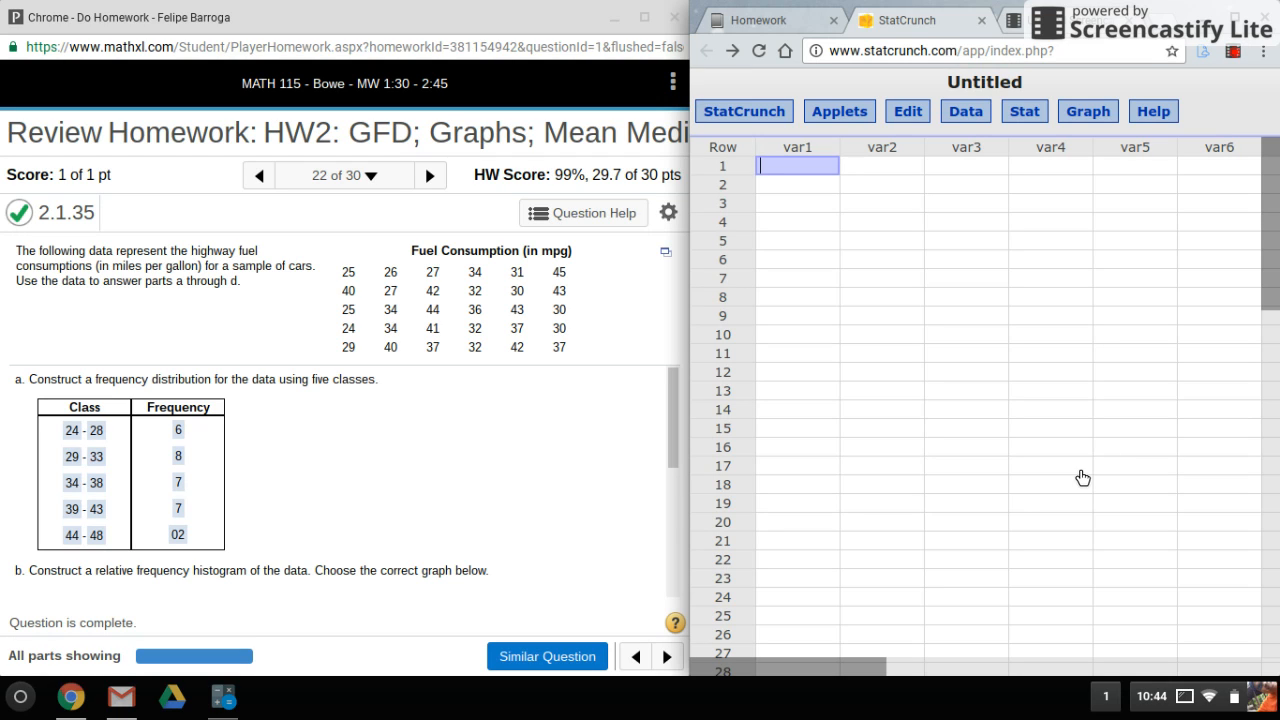
{"action": "mouse_move", "coordinate": [1016, 454]}
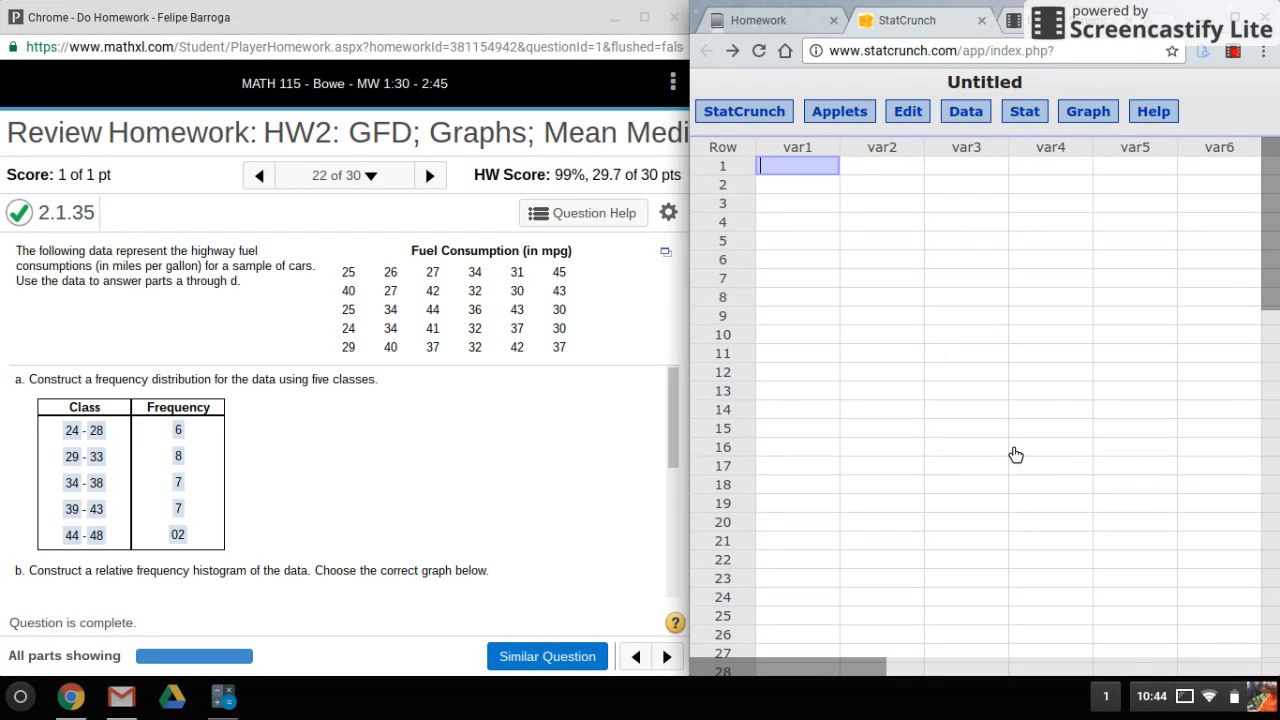
{"action": "mouse_move", "coordinate": [828, 412]}
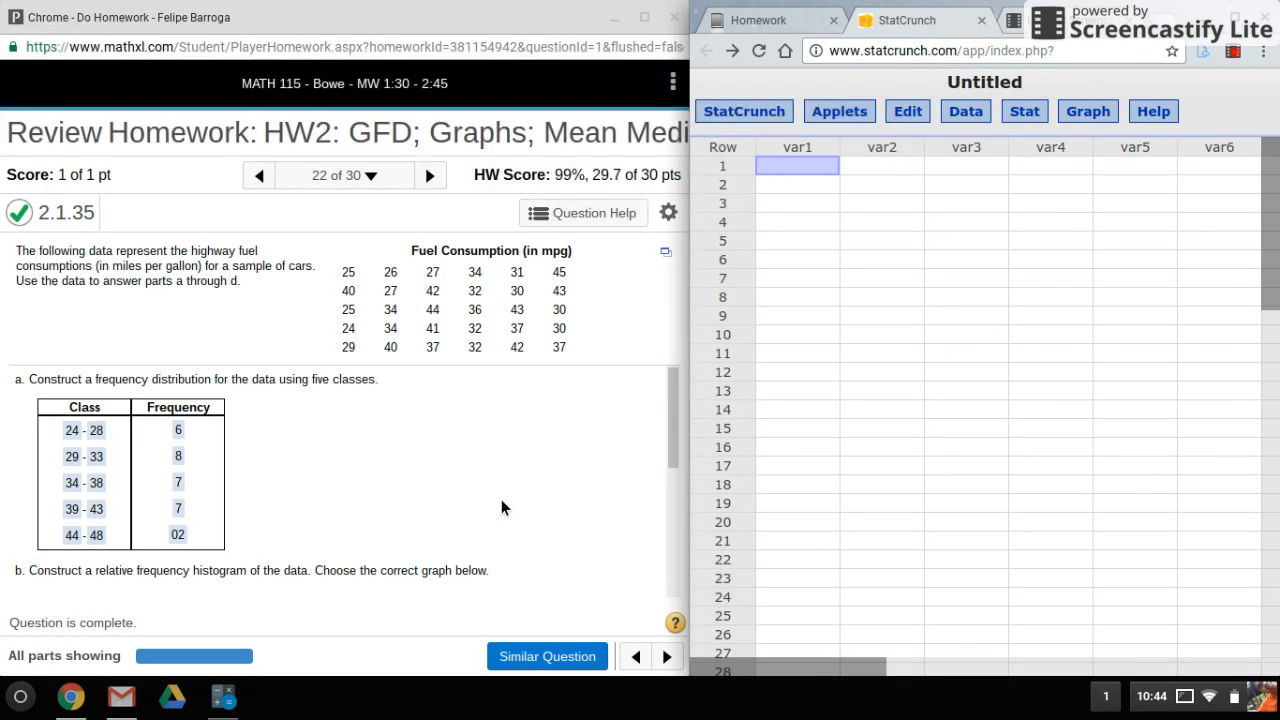
- Copy the highway fuel consumption values from the MyMathLab data popup into column var1
{"action": "scroll", "scroll_direction": "down", "scroll_amount": 3}
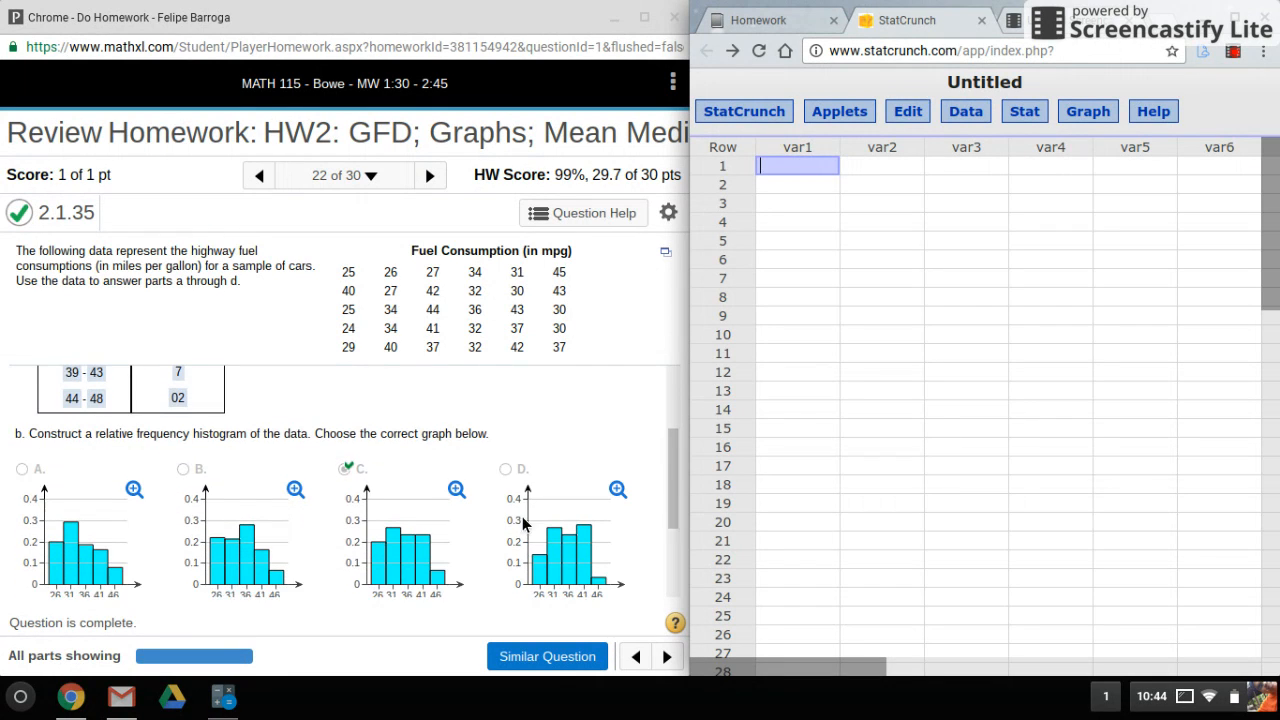
{"action": "scroll", "scroll_direction": "up", "scroll_amount": 3}
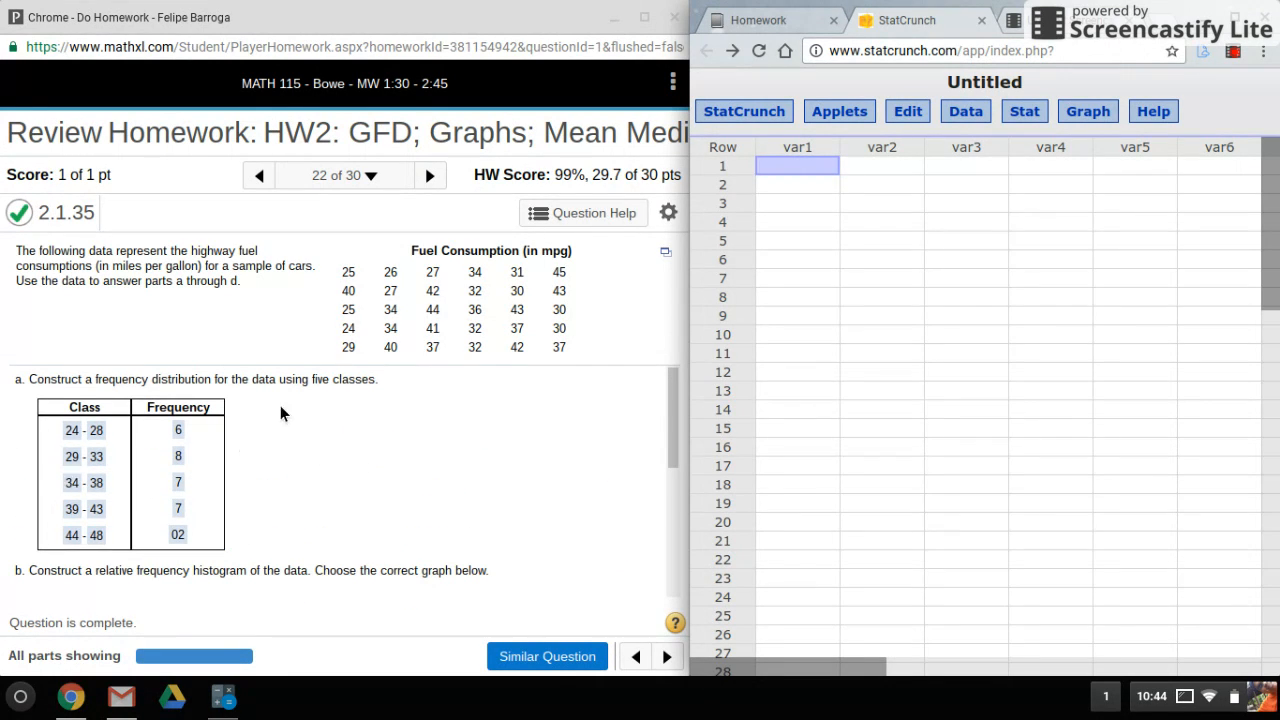
{"action": "mouse_move", "coordinate": [520, 404]}
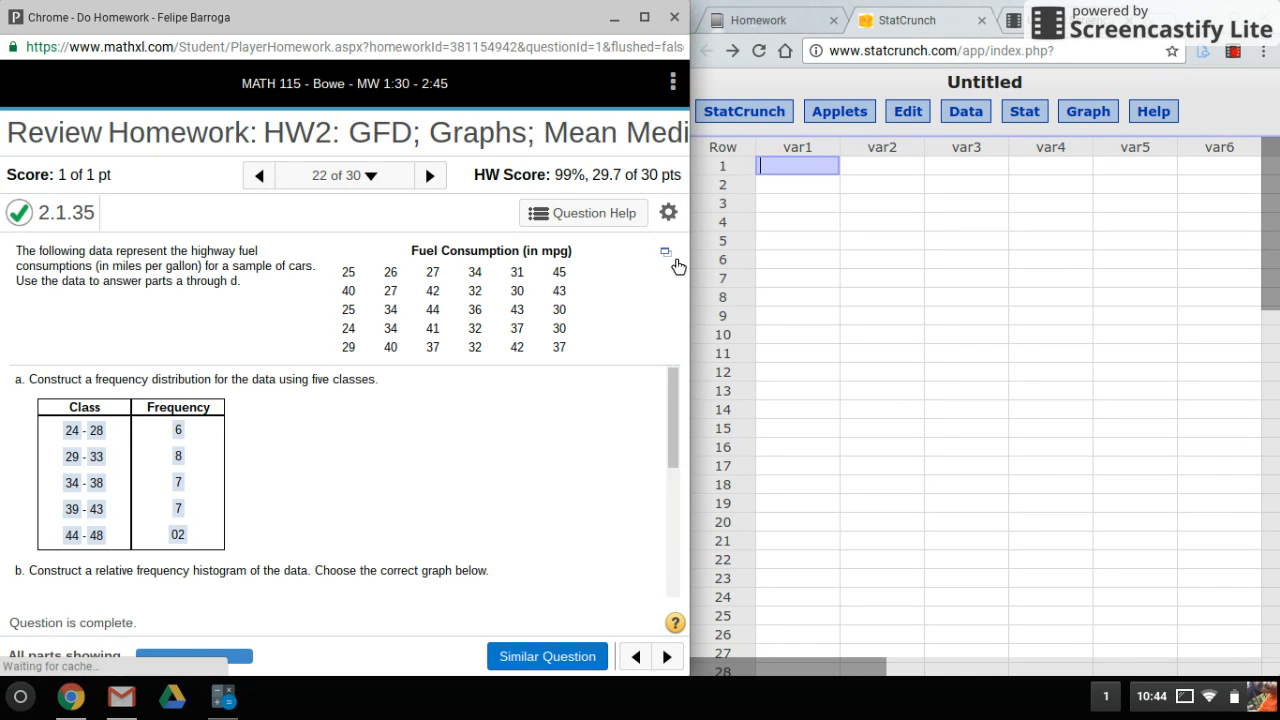
{"action": "left_click", "coordinate": [664, 252]}
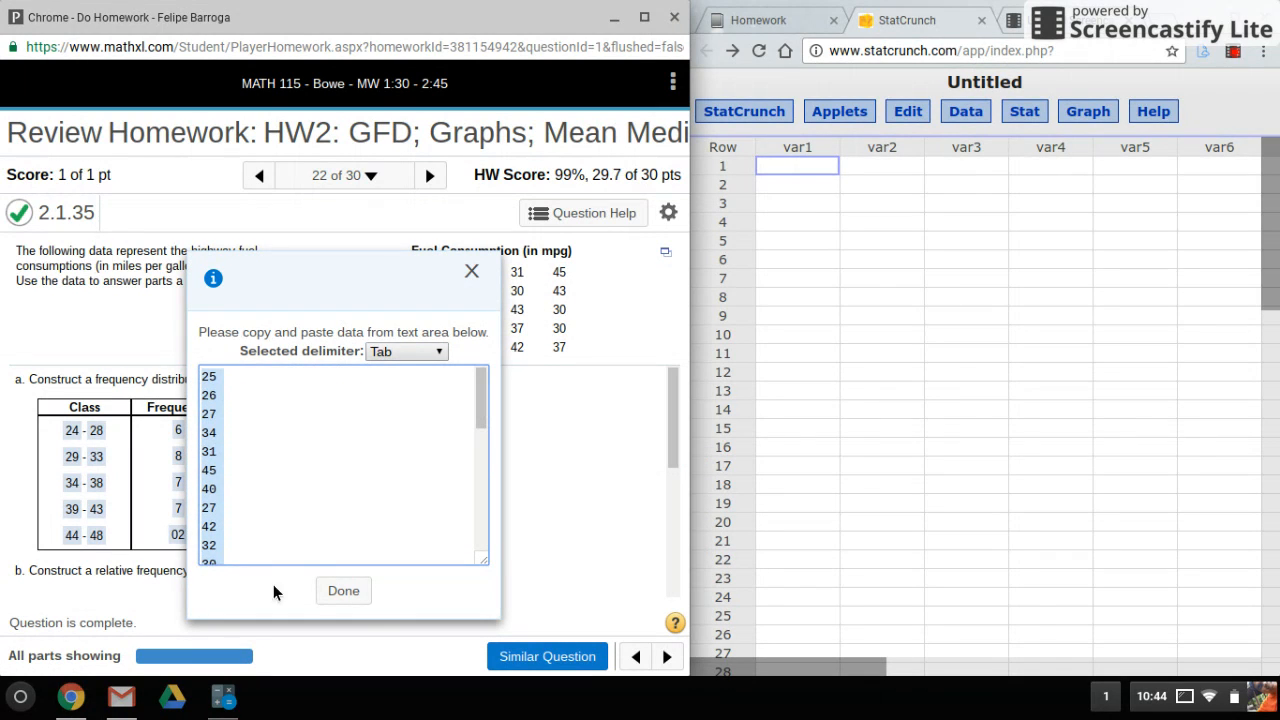
{"action": "left_click", "coordinate": [344, 590]}
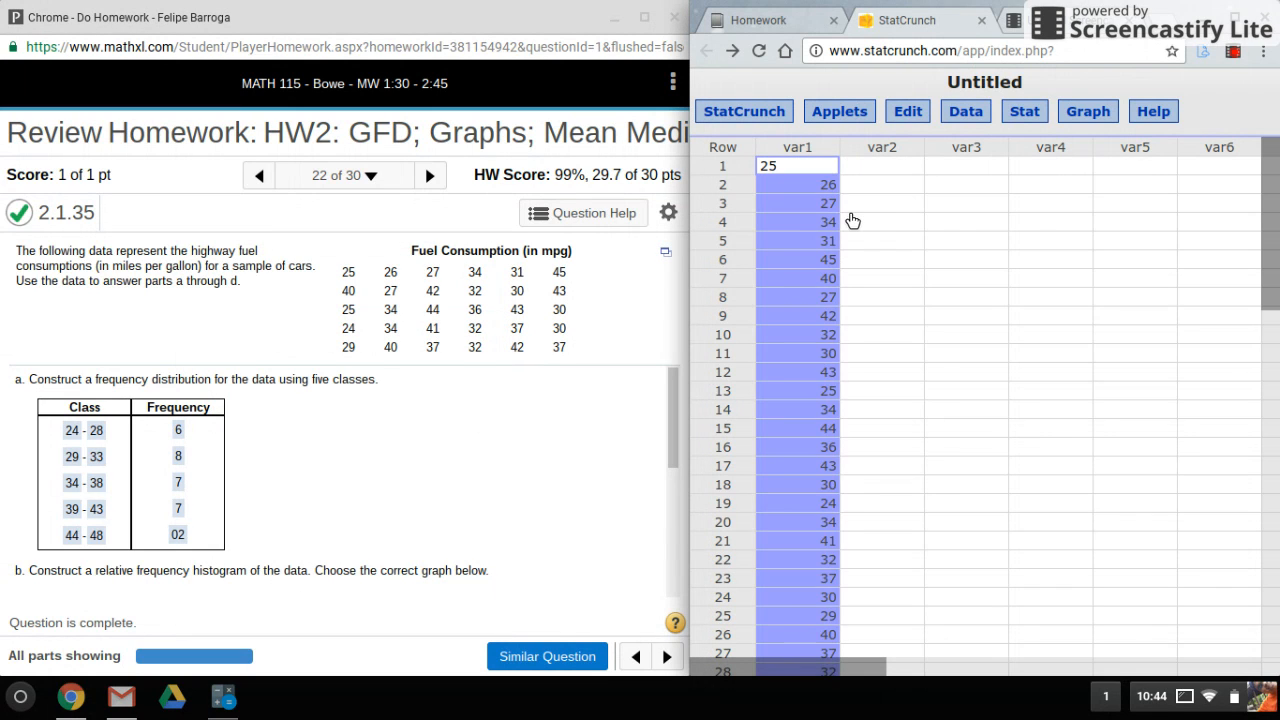
{"action": "mouse_move", "coordinate": [924, 196]}
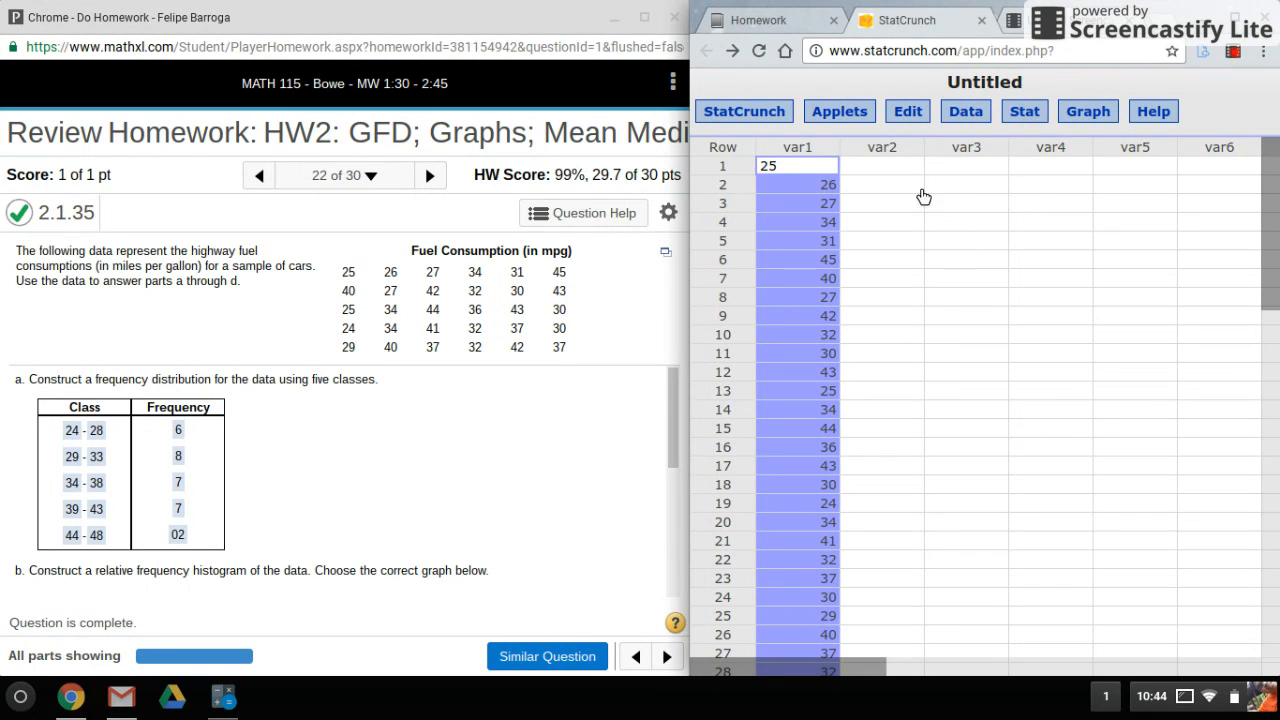
{"action": "left_click", "coordinate": [882, 164]}
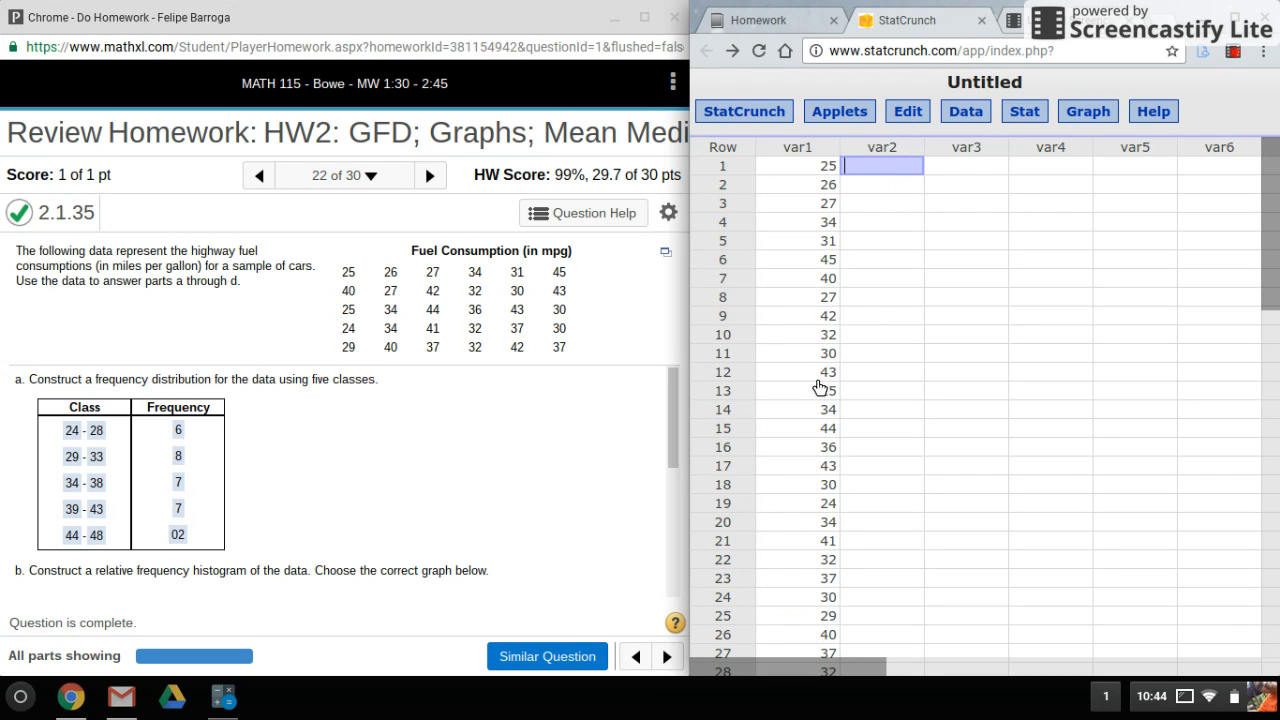
{"action": "mouse_move", "coordinate": [990, 204]}
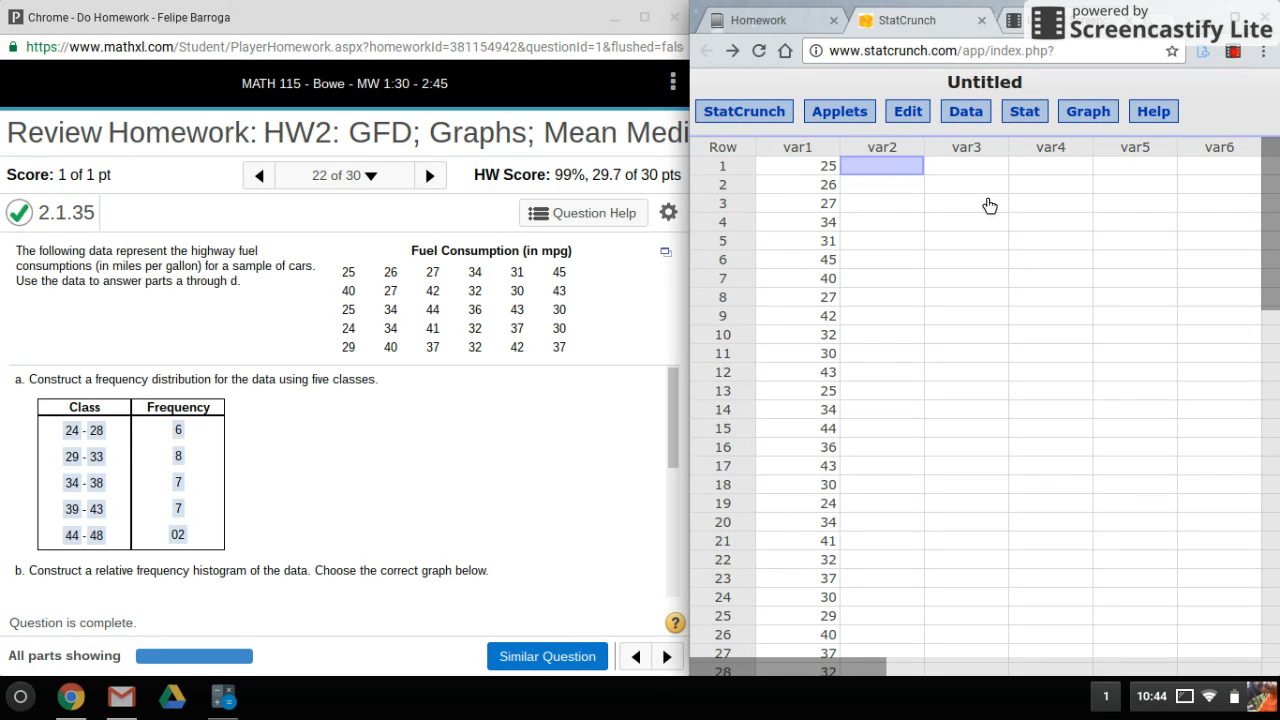
{"action": "mouse_move", "coordinate": [980, 204]}
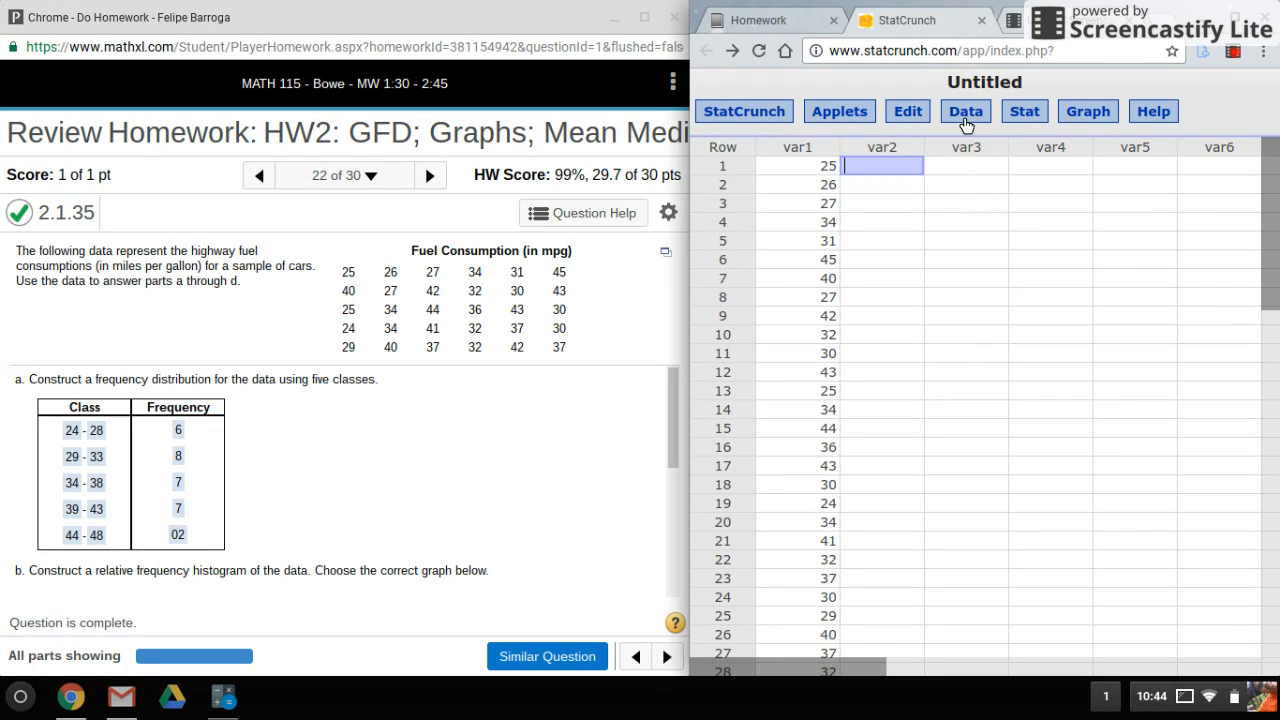
- Sort var1 into a new ascending Sort(var1) column via Data > Sort
{"action": "left_click", "coordinate": [964, 112]}
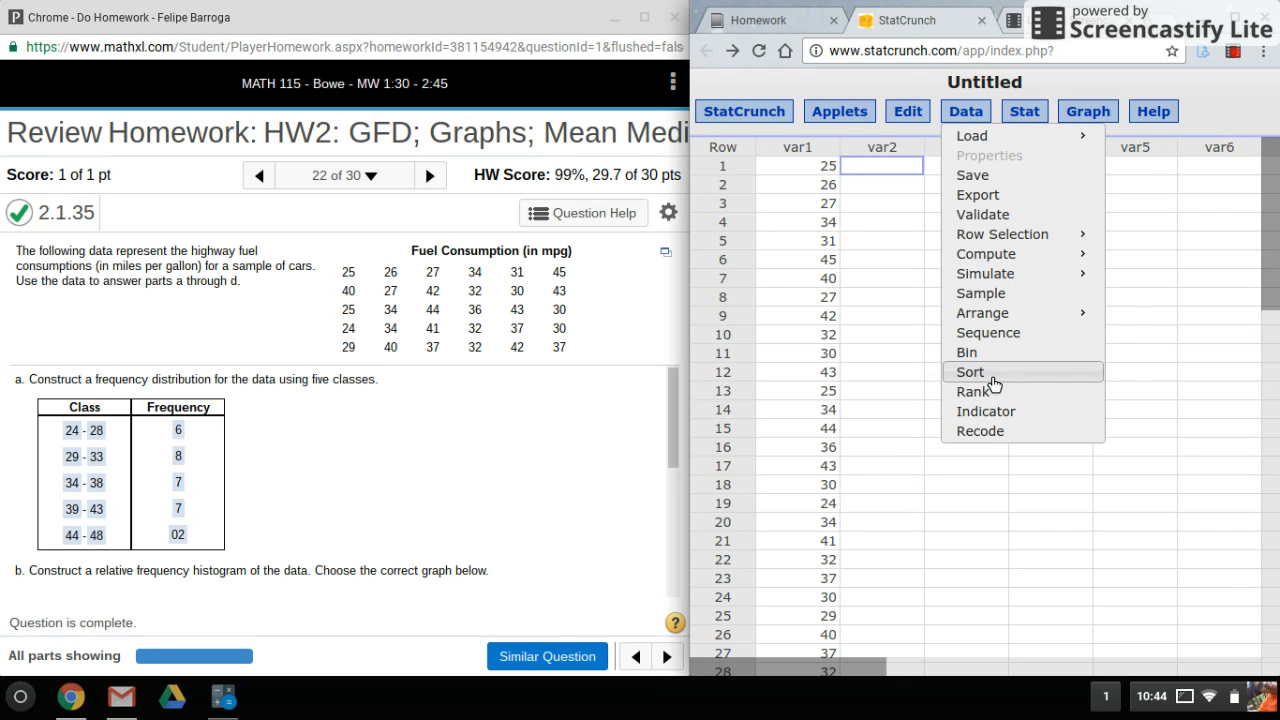
{"action": "left_click", "coordinate": [968, 370]}
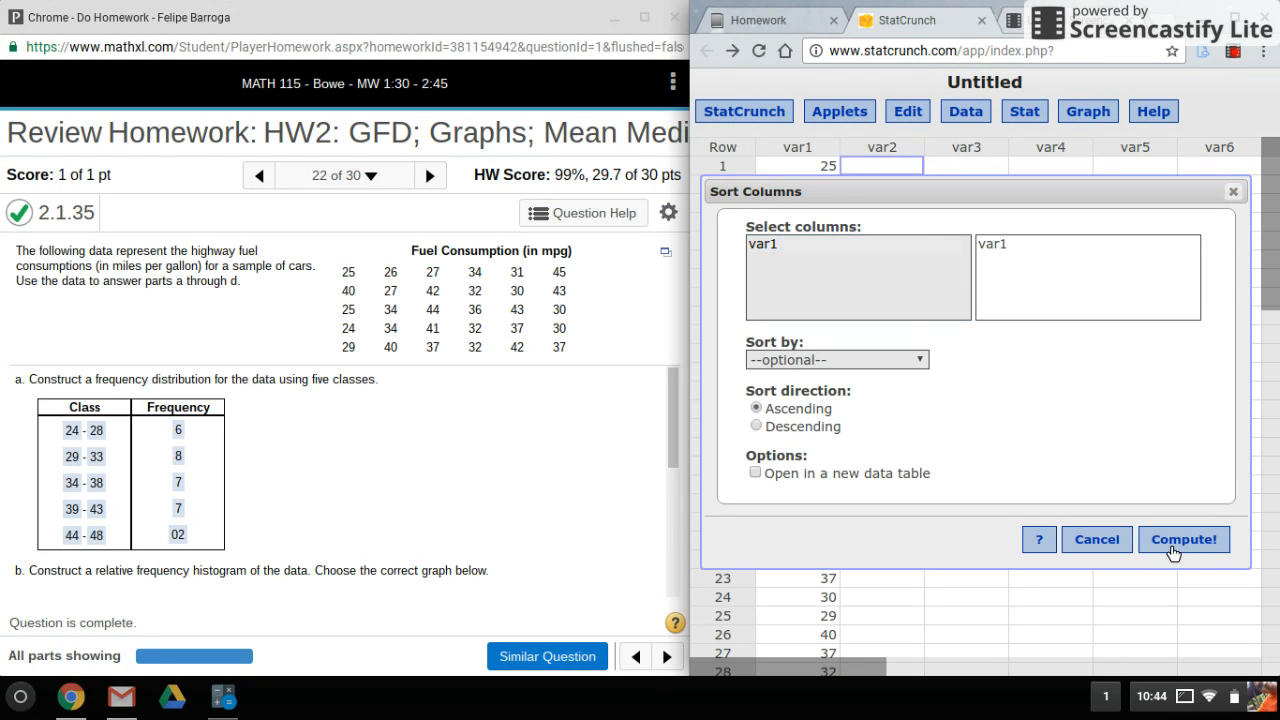
{"action": "left_click", "coordinate": [1184, 540]}
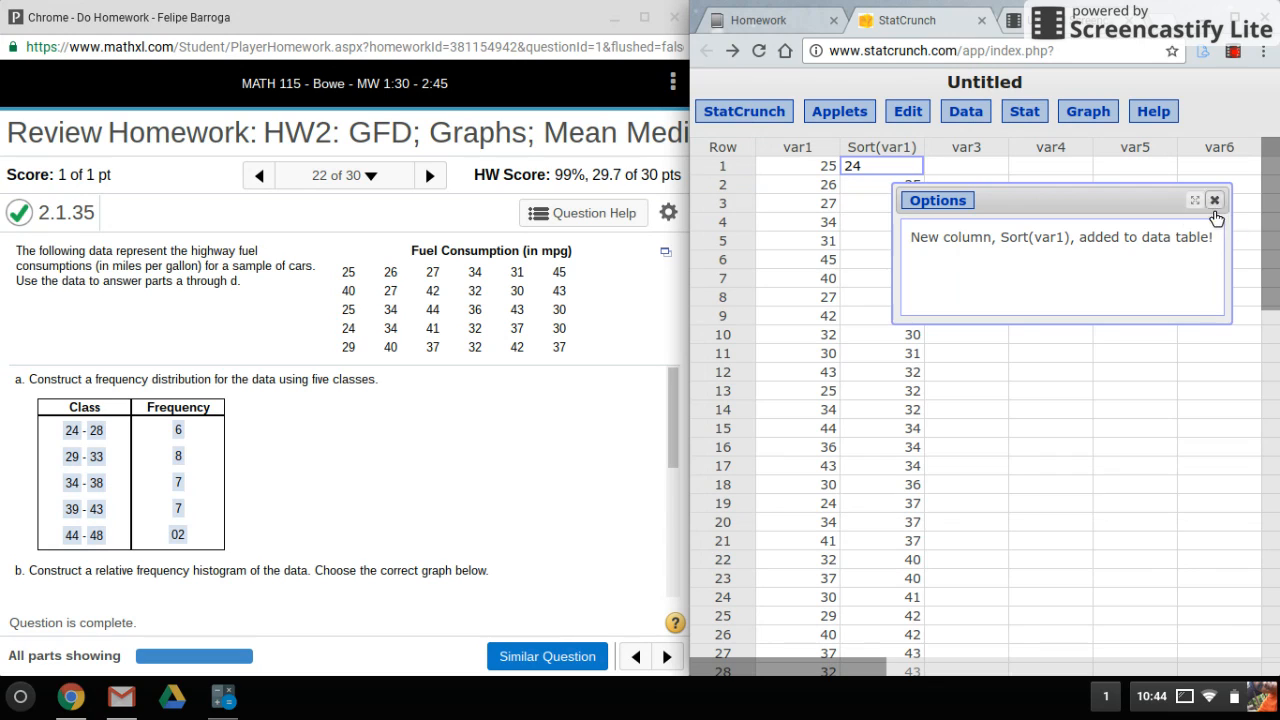
{"action": "left_click", "coordinate": [1214, 200]}
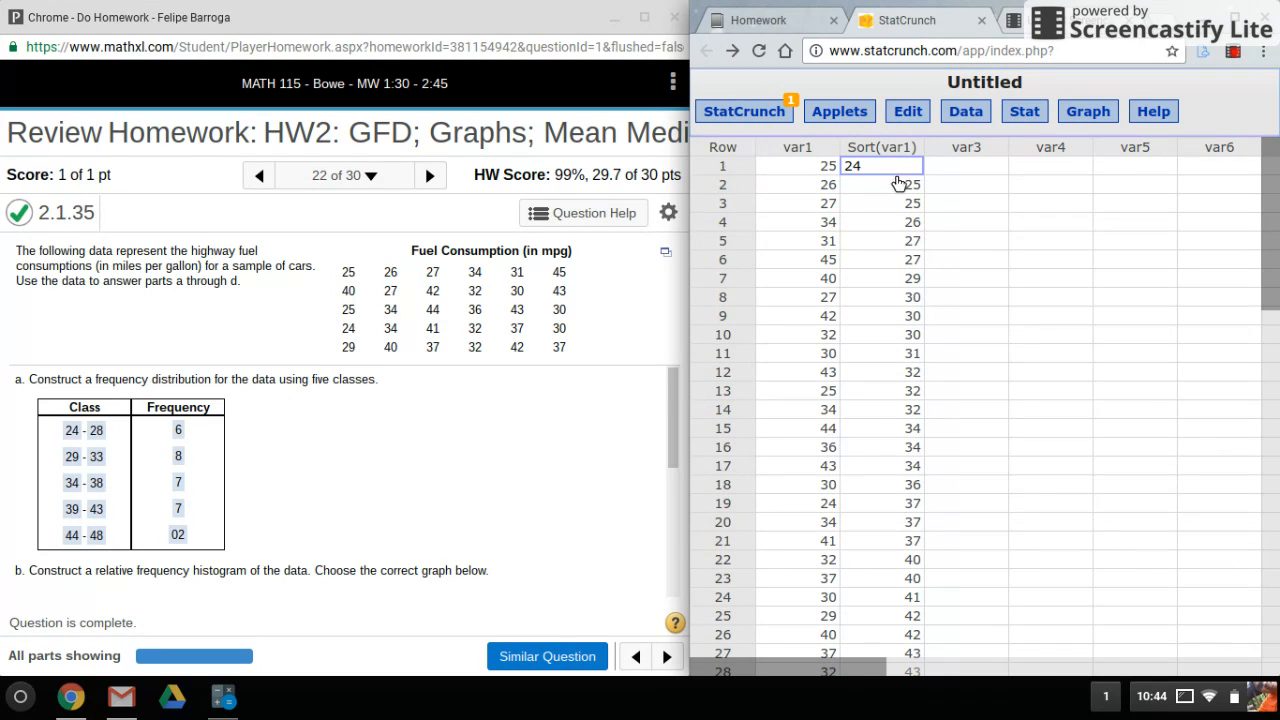
{"action": "mouse_move", "coordinate": [1020, 302]}
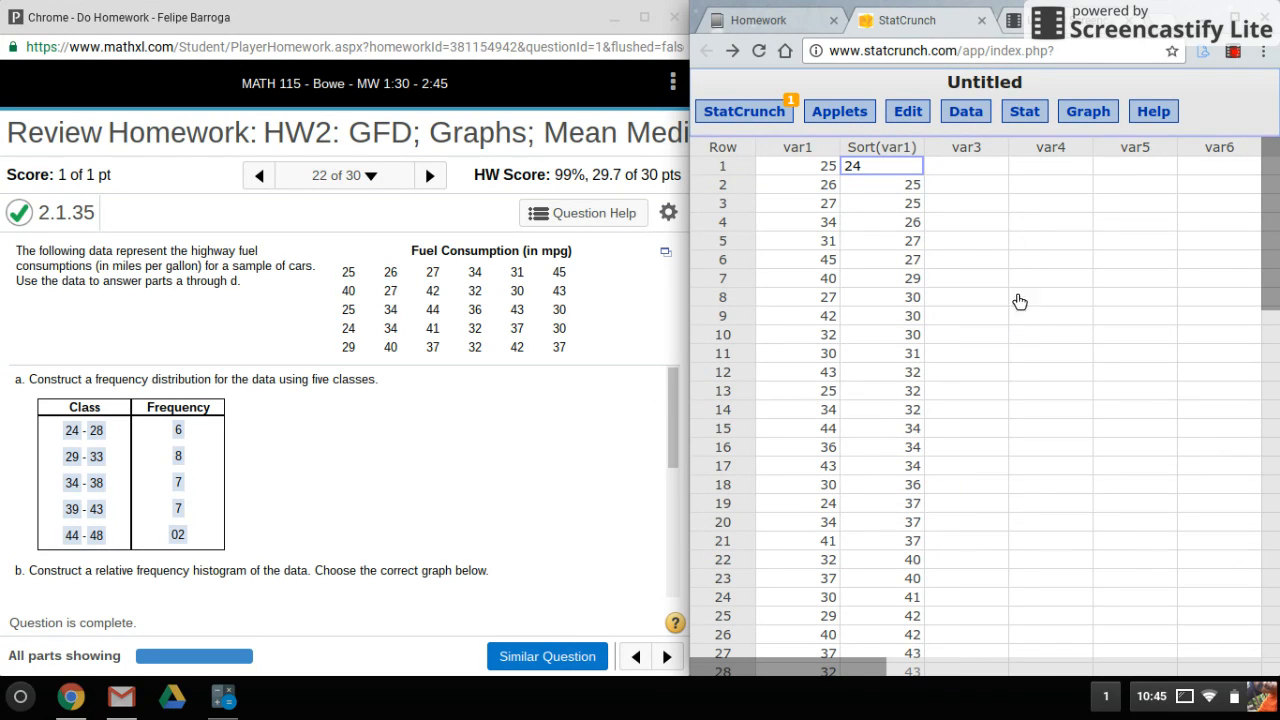
{"action": "mouse_move", "coordinate": [1078, 124]}
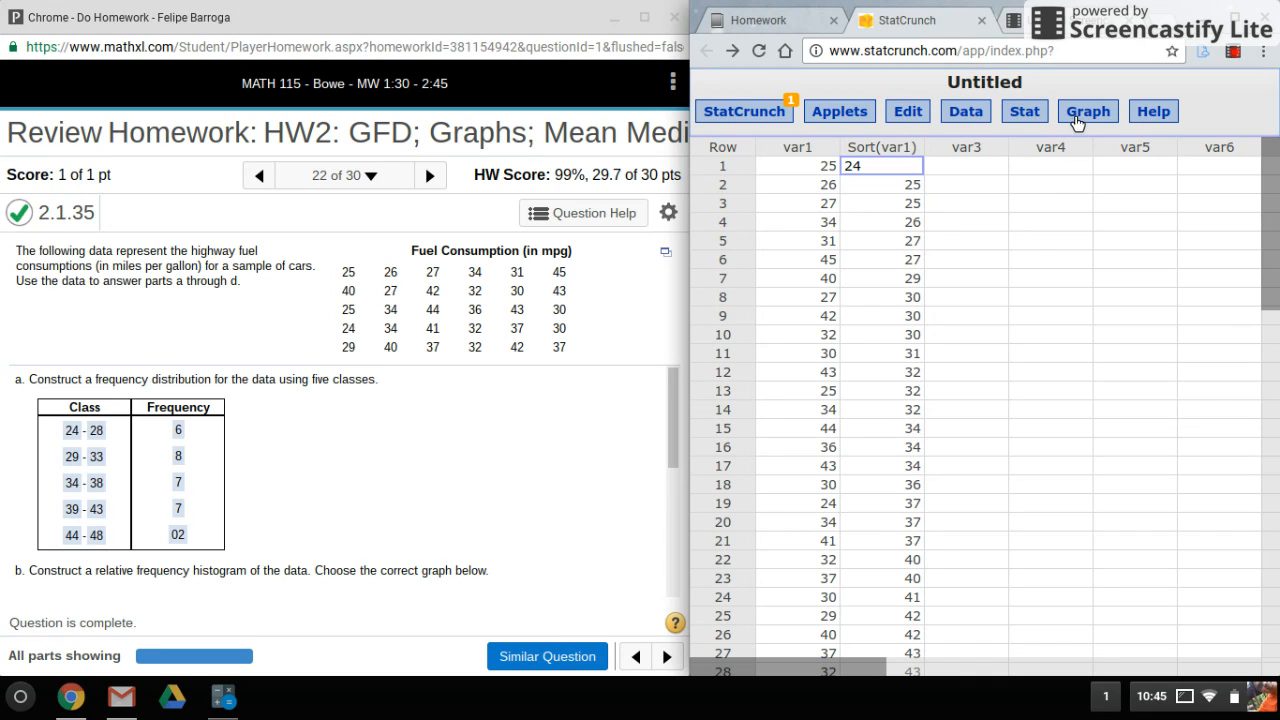
- Start a histogram from Graph > Histogram using Sort(var1) as its column, reviewing Type, Bins and Display options
{"action": "left_click", "coordinate": [1088, 112]}
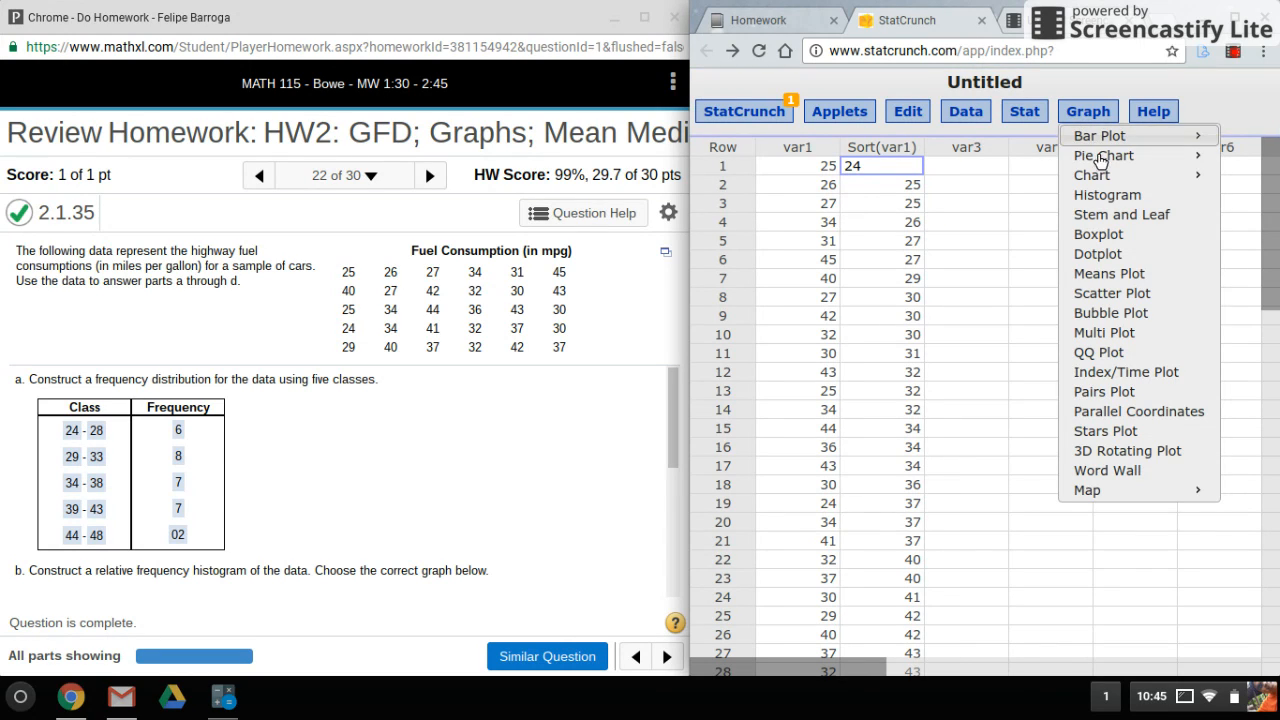
{"action": "mouse_move", "coordinate": [1104, 196]}
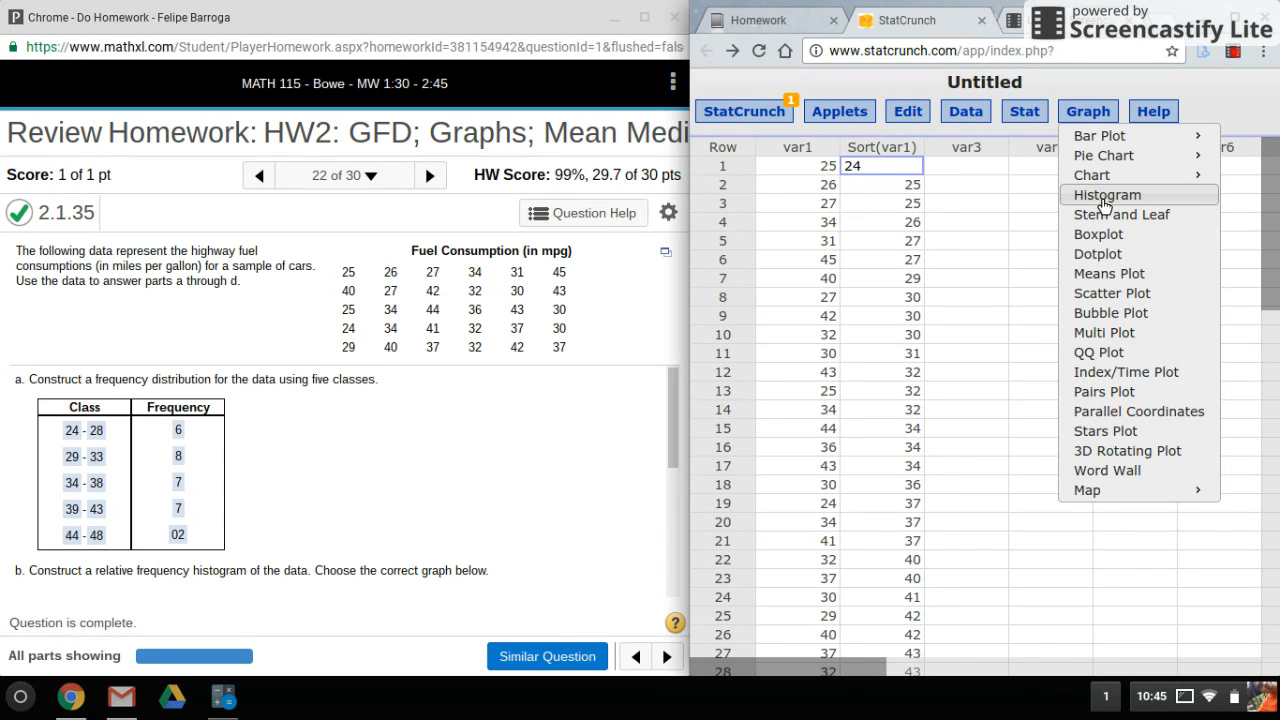
{"action": "left_click", "coordinate": [1104, 196]}
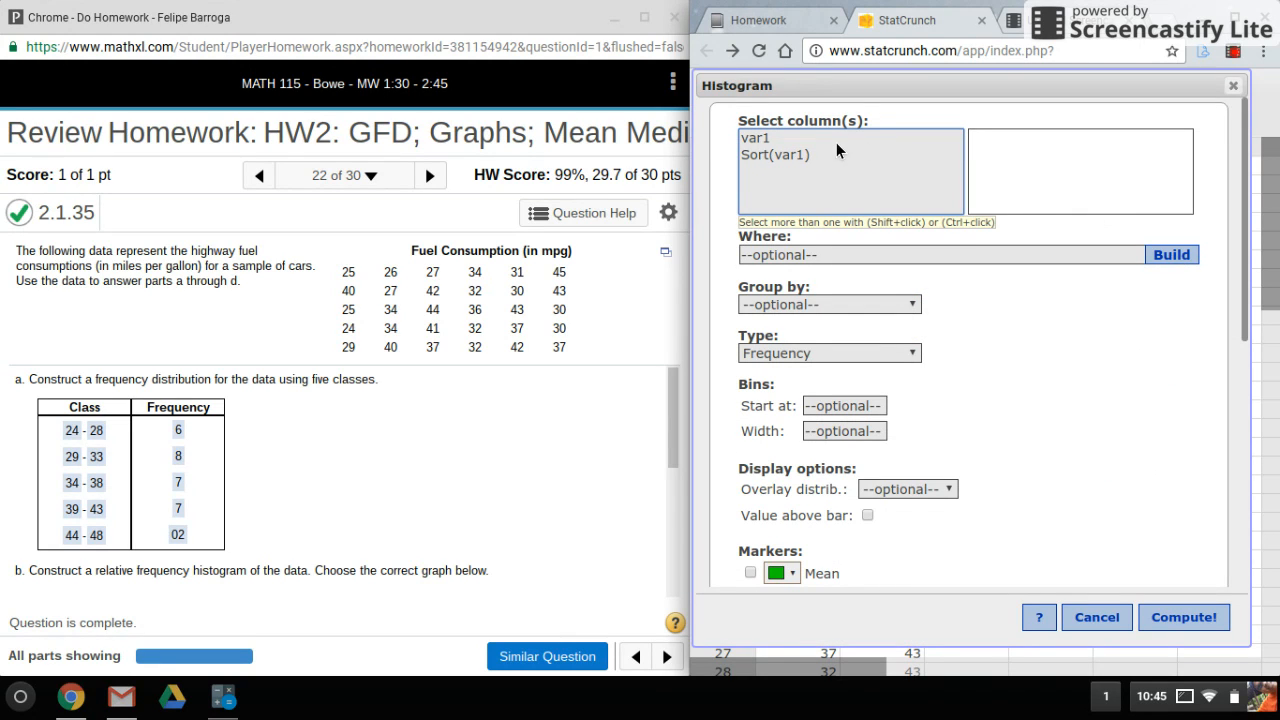
{"action": "mouse_move", "coordinate": [782, 156]}
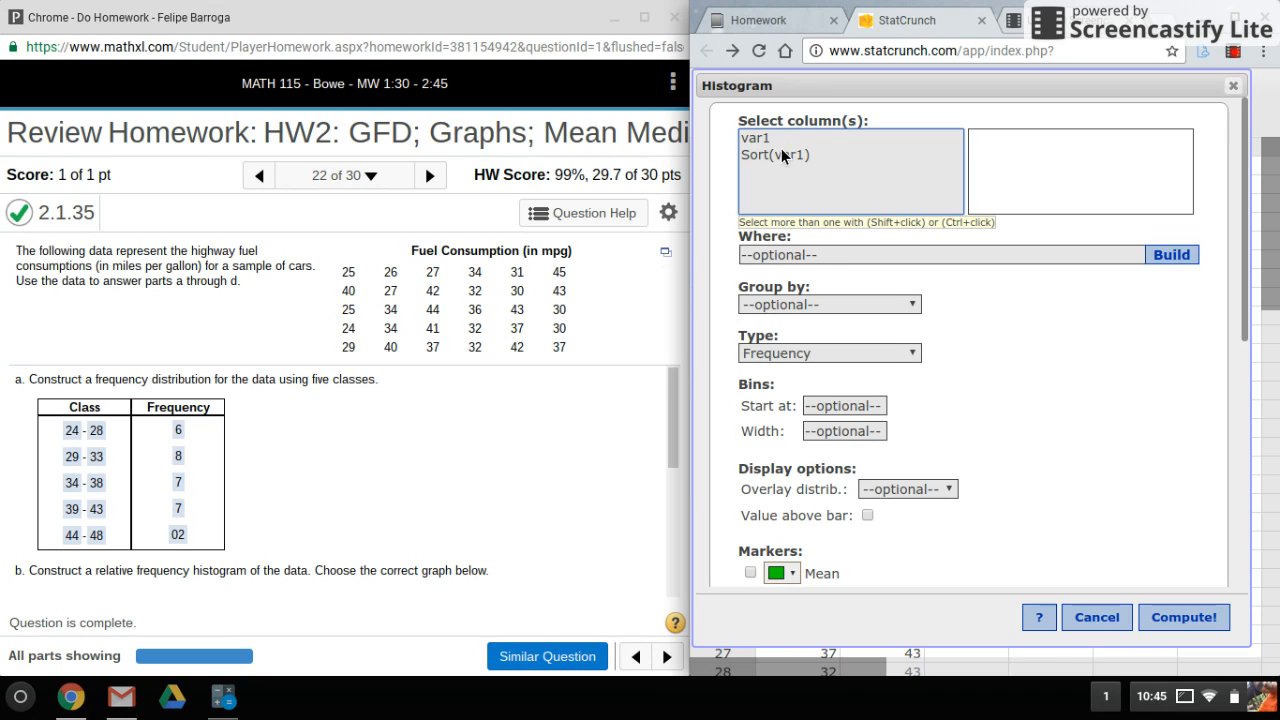
{"action": "left_click", "coordinate": [776, 156]}
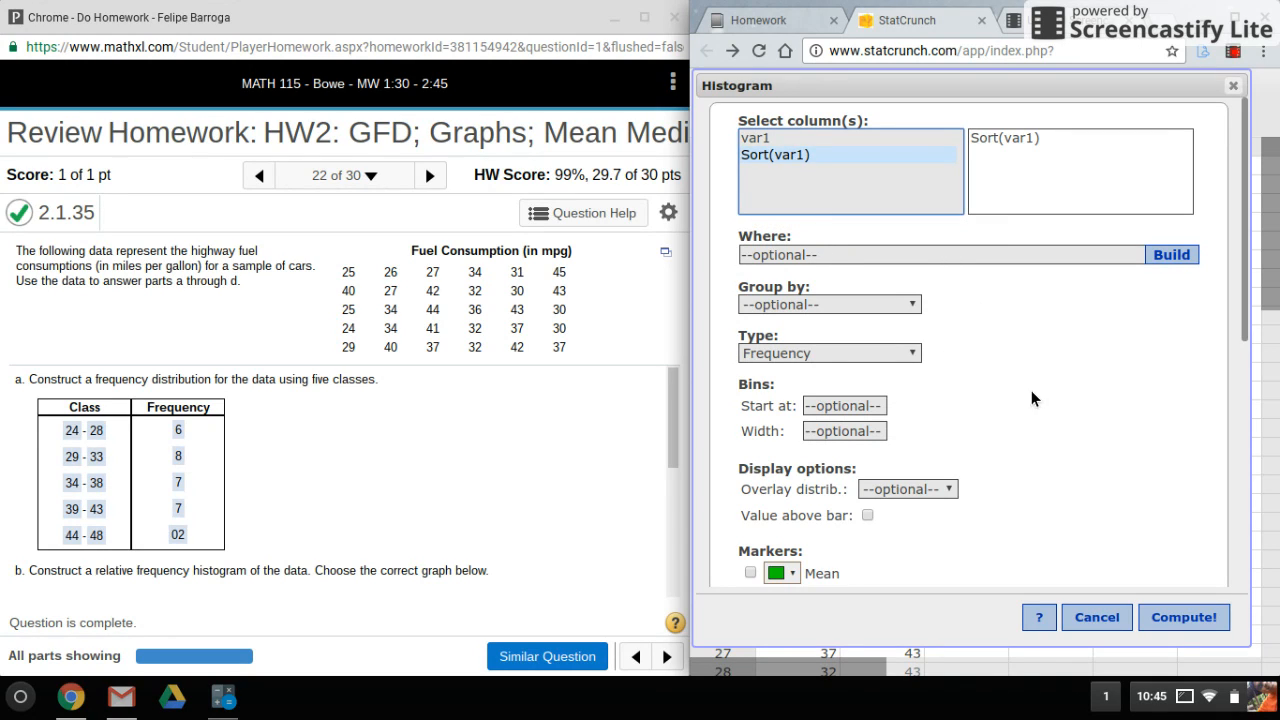
{"action": "scroll", "scroll_direction": "down", "scroll_amount": 3}
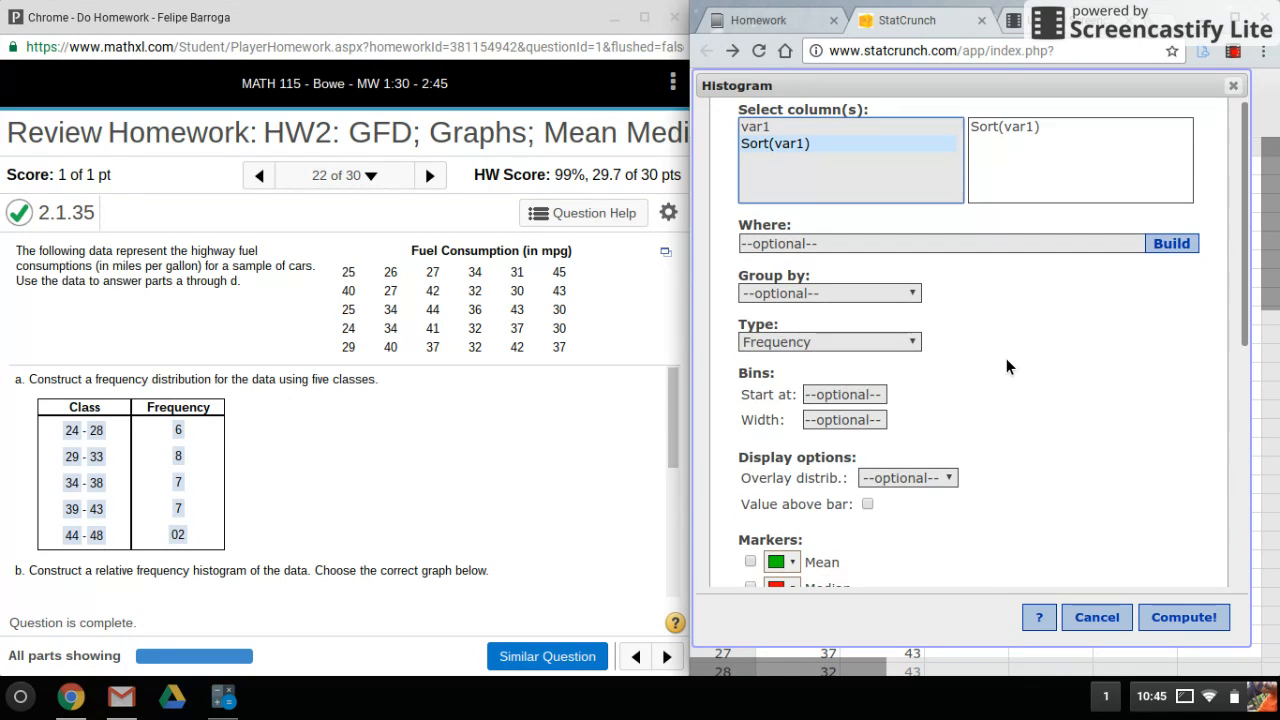
{"action": "scroll", "scroll_direction": "down", "scroll_amount": 3}
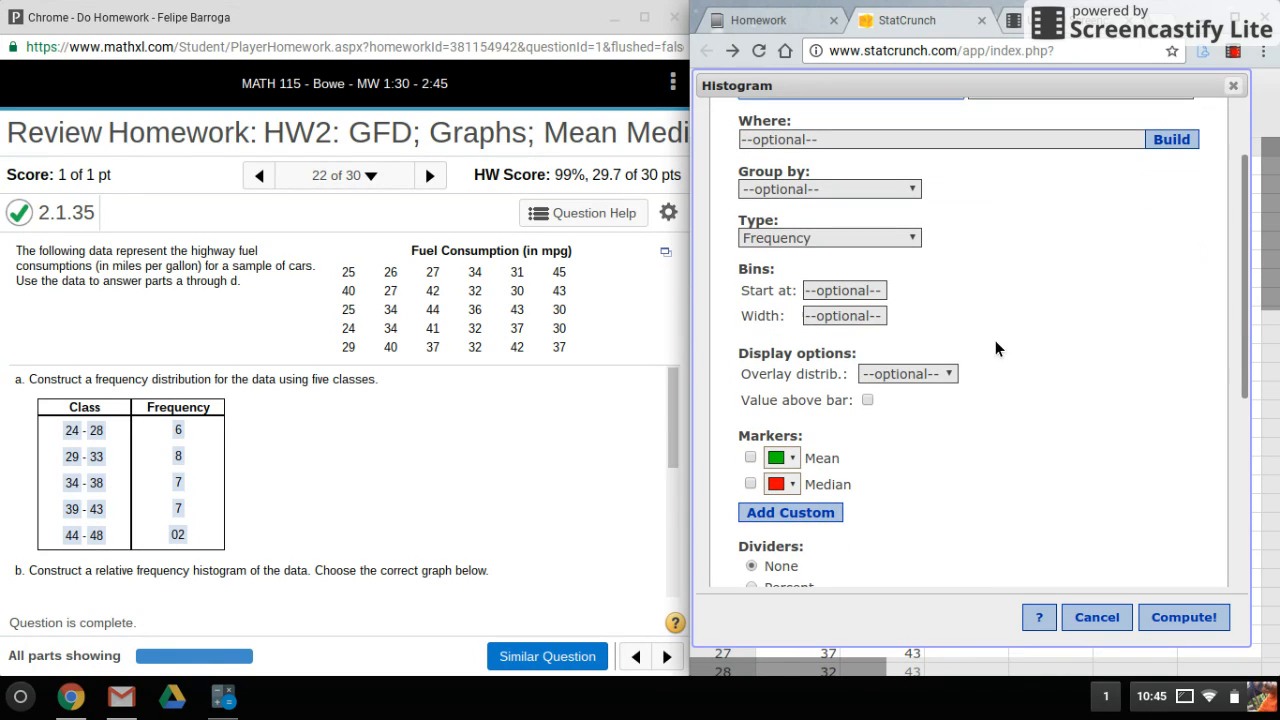
{"action": "mouse_move", "coordinate": [796, 248]}
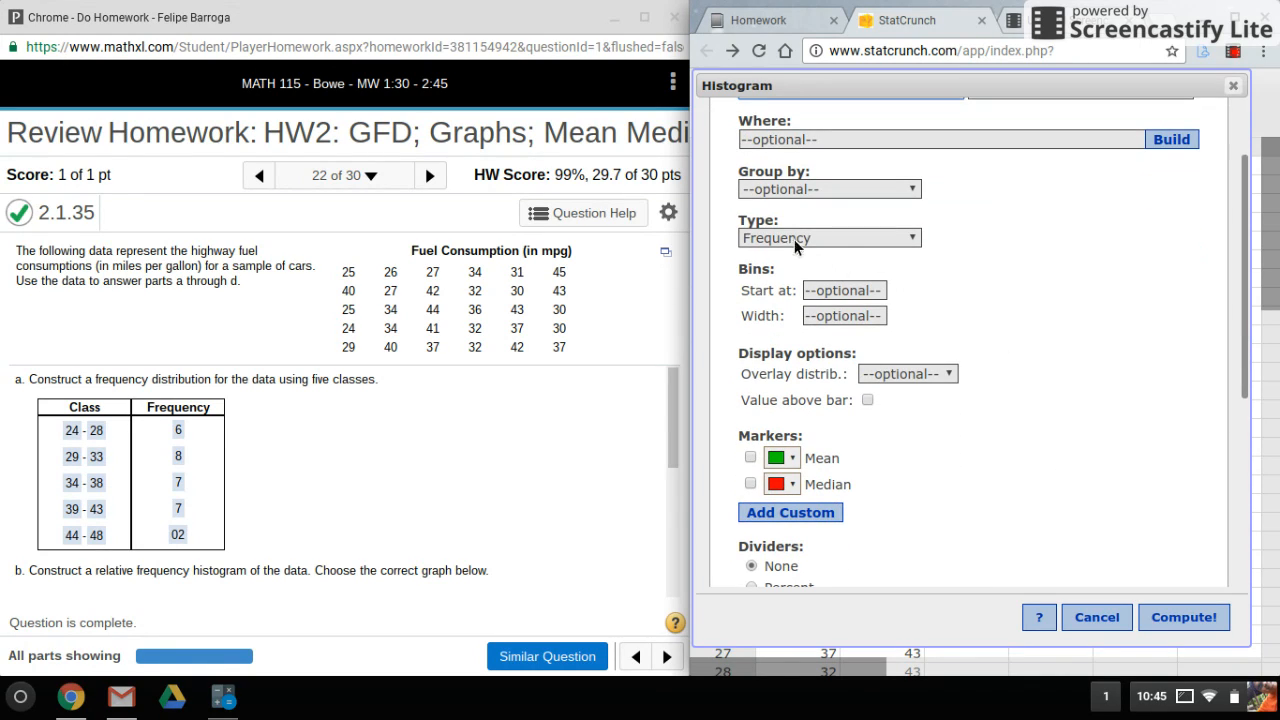
{"action": "mouse_move", "coordinate": [938, 300]}
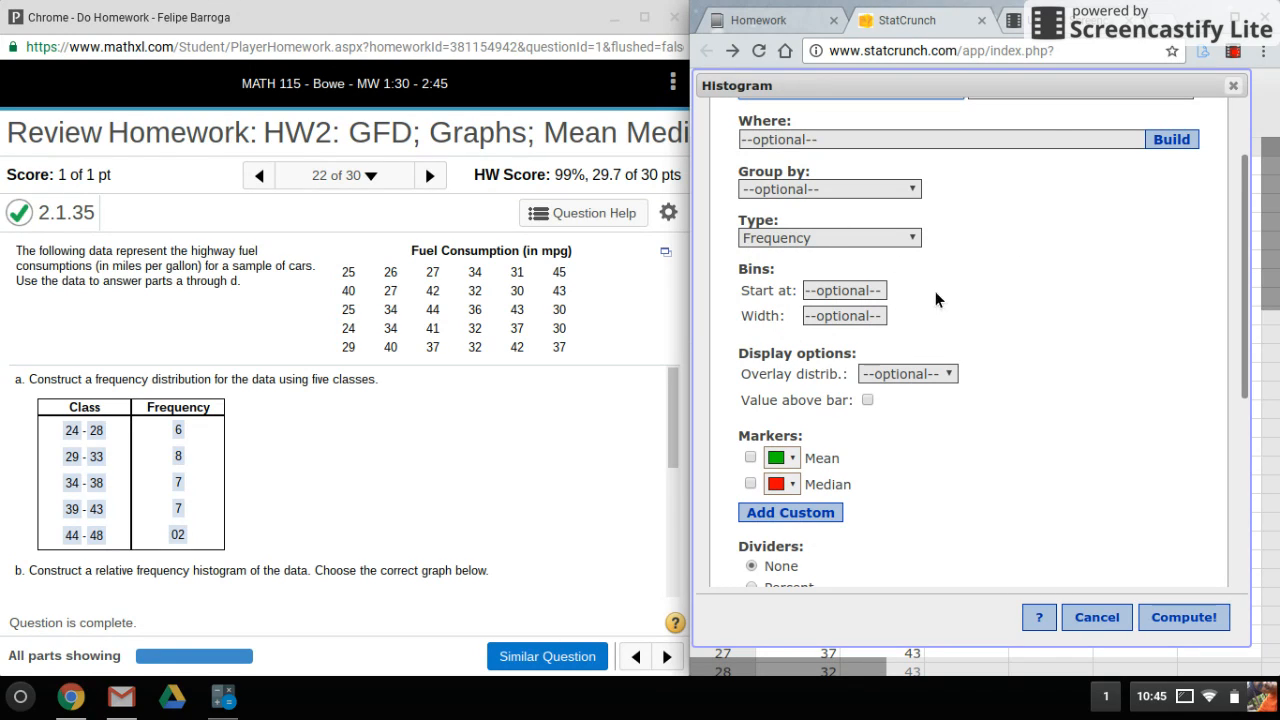
{"action": "mouse_move", "coordinate": [1152, 96]}
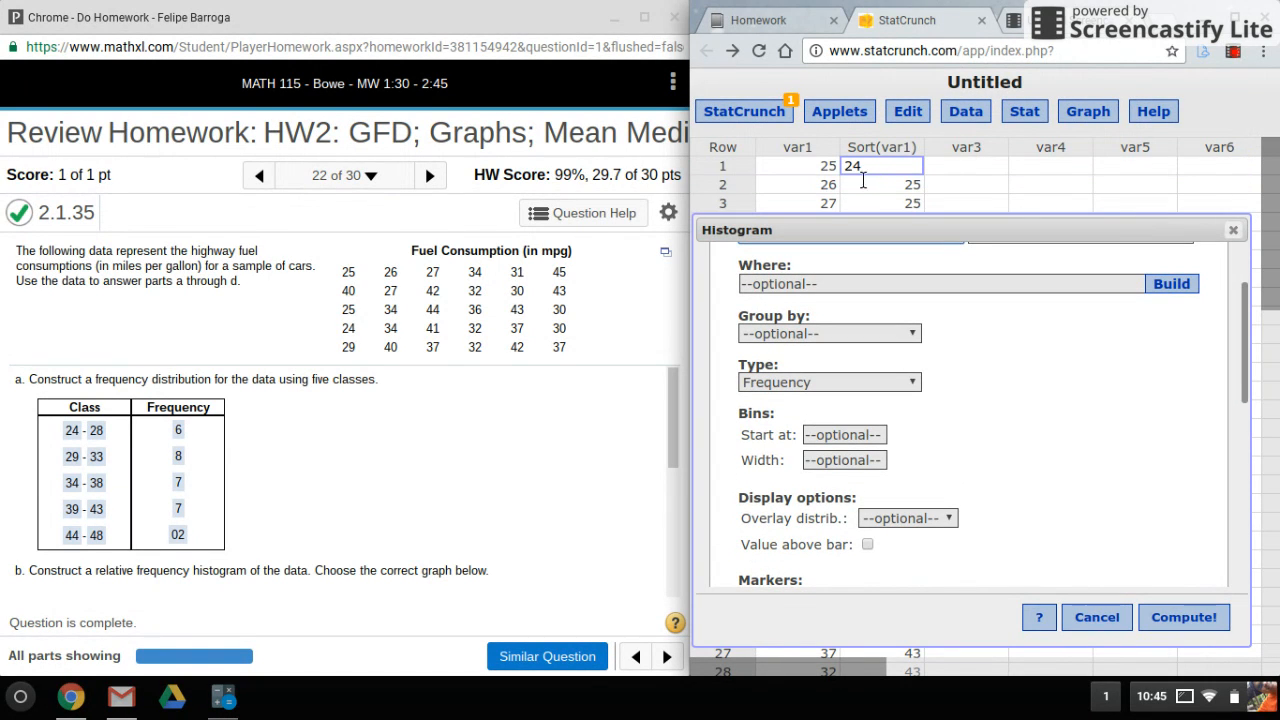
{"action": "mouse_move", "coordinate": [856, 458]}
{"action": "type", "text": "24"}
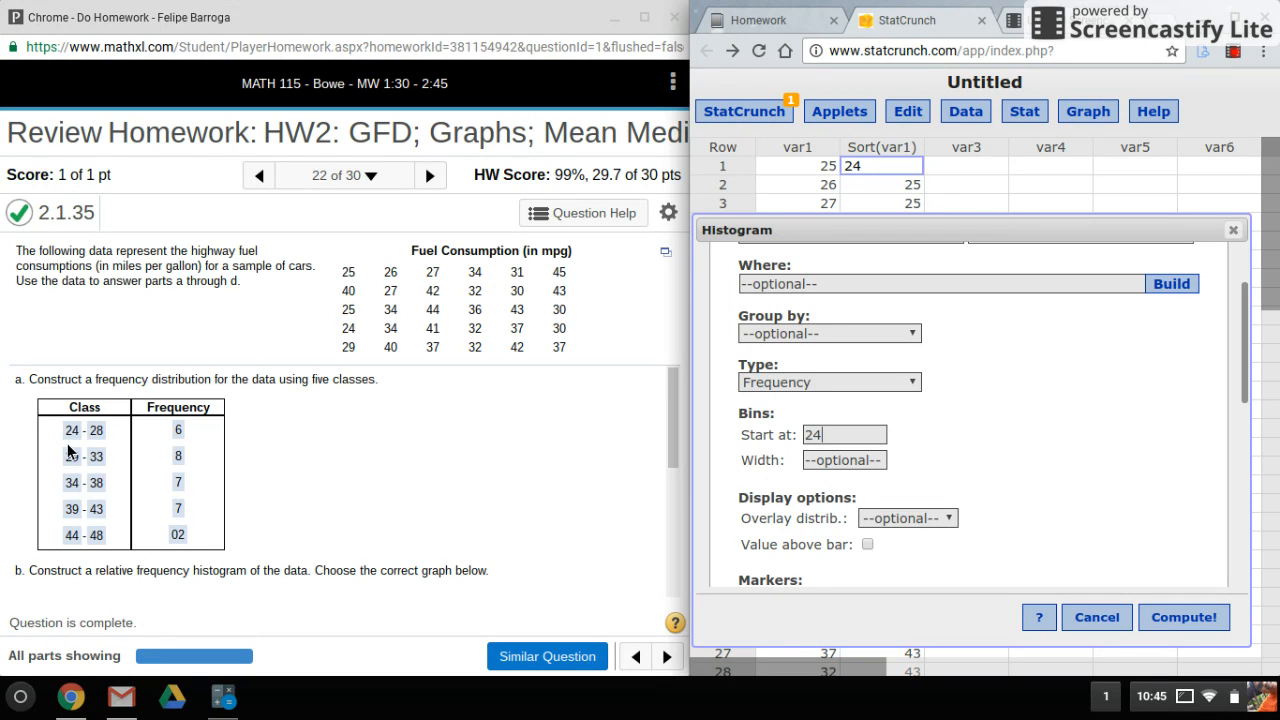
{"action": "mouse_move", "coordinate": [908, 492]}
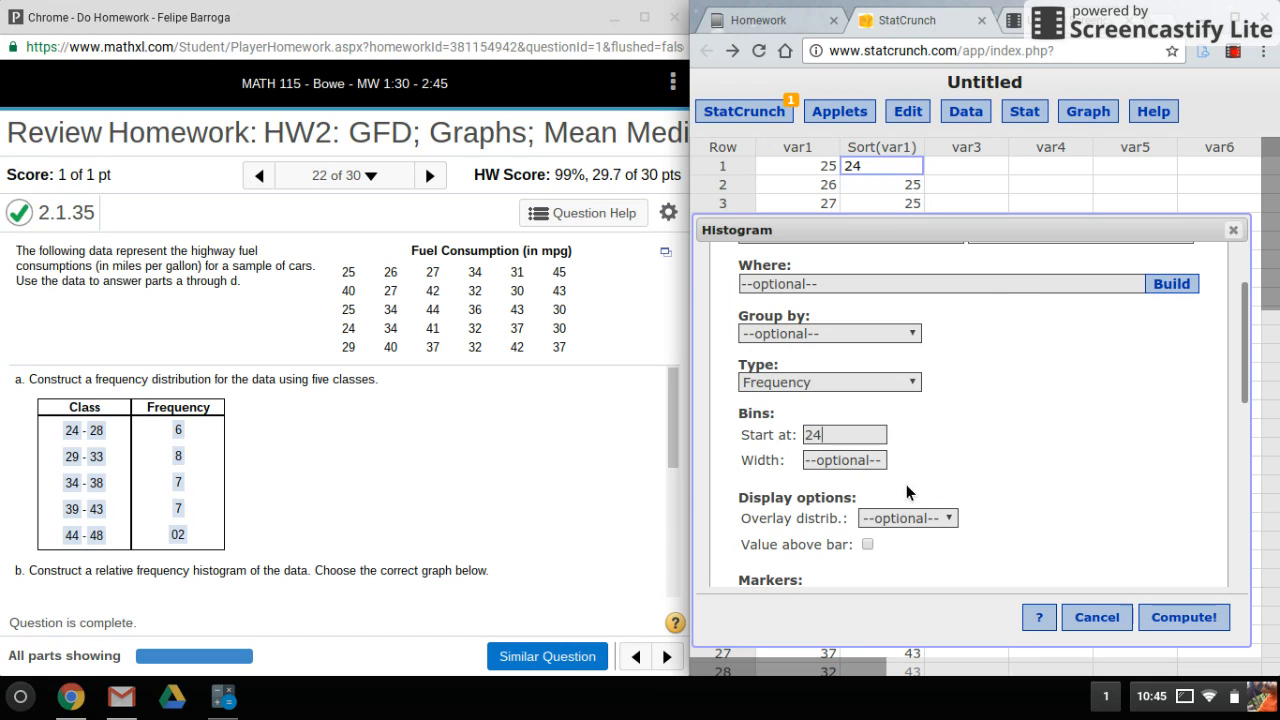
{"action": "mouse_move", "coordinate": [1008, 172]}
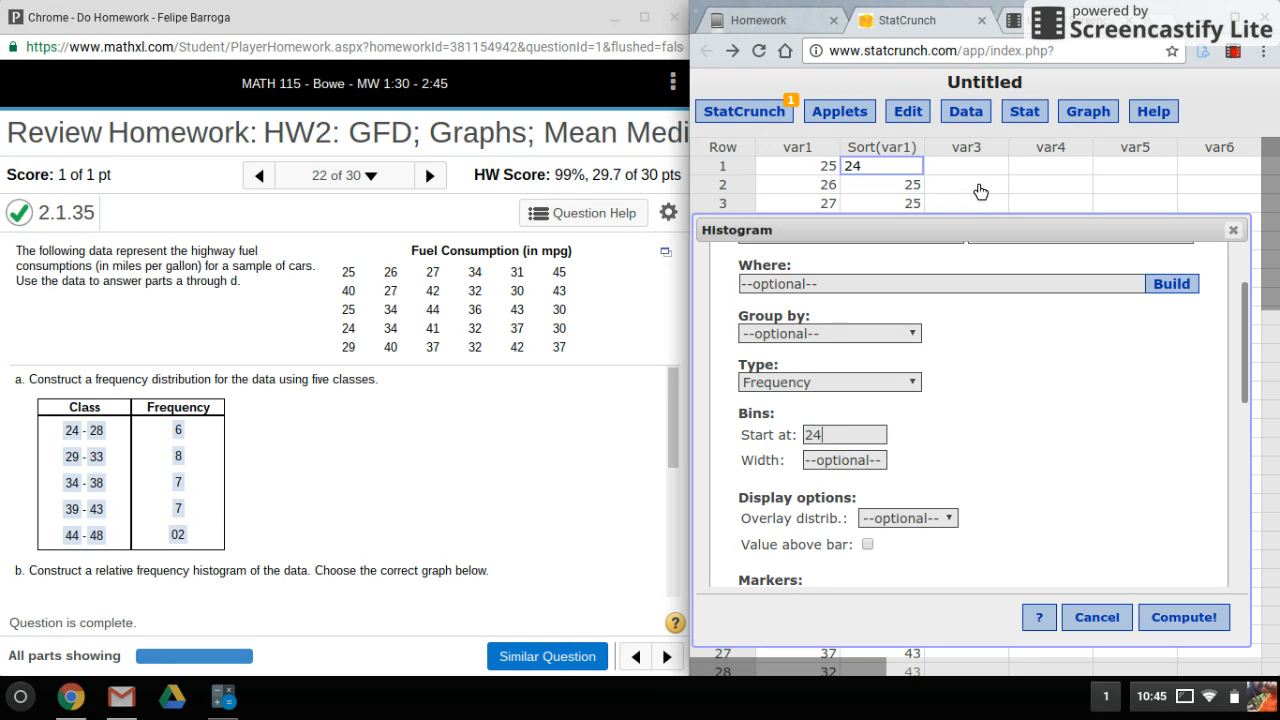
{"action": "mouse_move", "coordinate": [756, 492]}
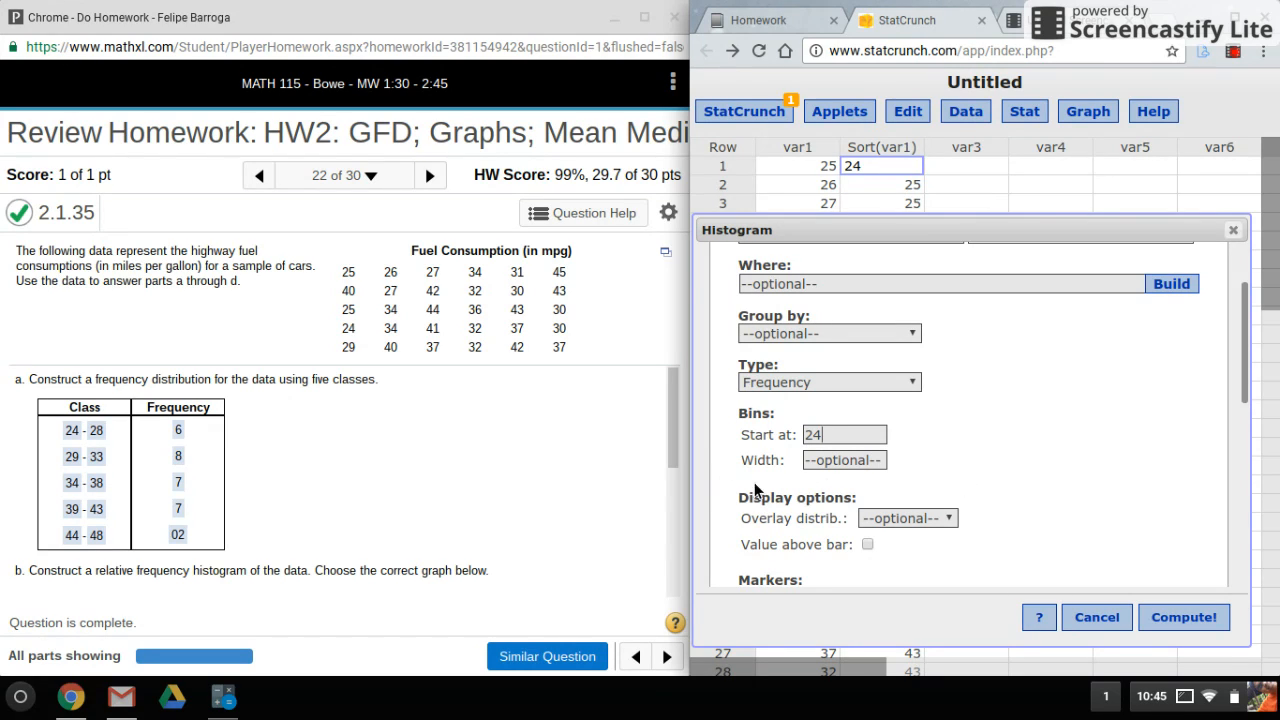
{"action": "mouse_move", "coordinate": [964, 468]}
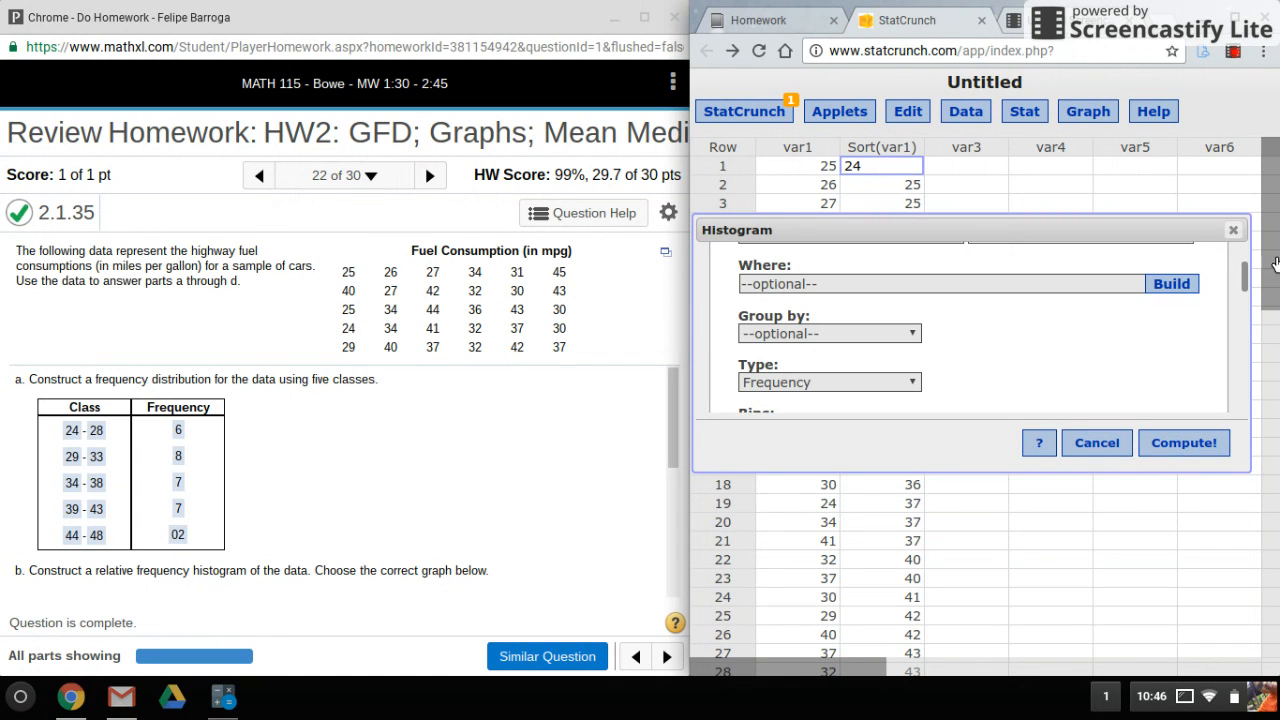
- Scroll the data sheet to check the fuel values against the bin start of 24
{"action": "scroll", "scroll_direction": "down", "scroll_amount": 3}
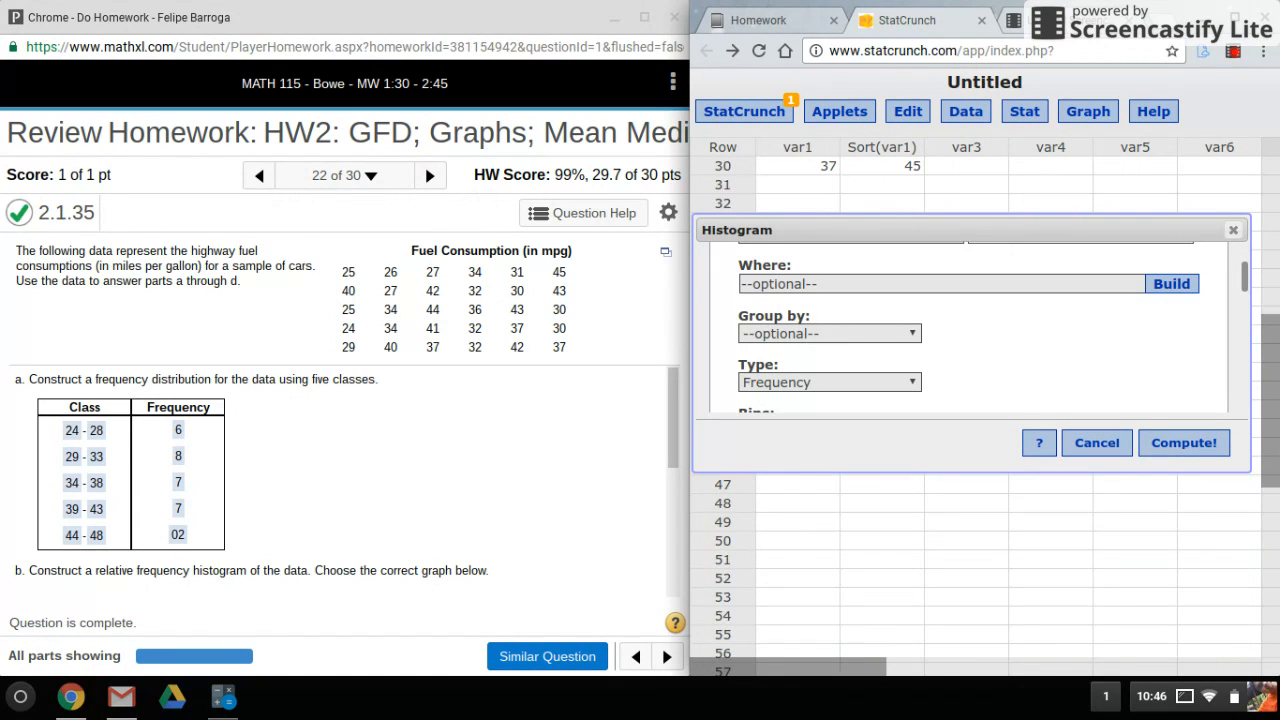
{"action": "scroll", "scroll_direction": "up", "scroll_amount": 3}
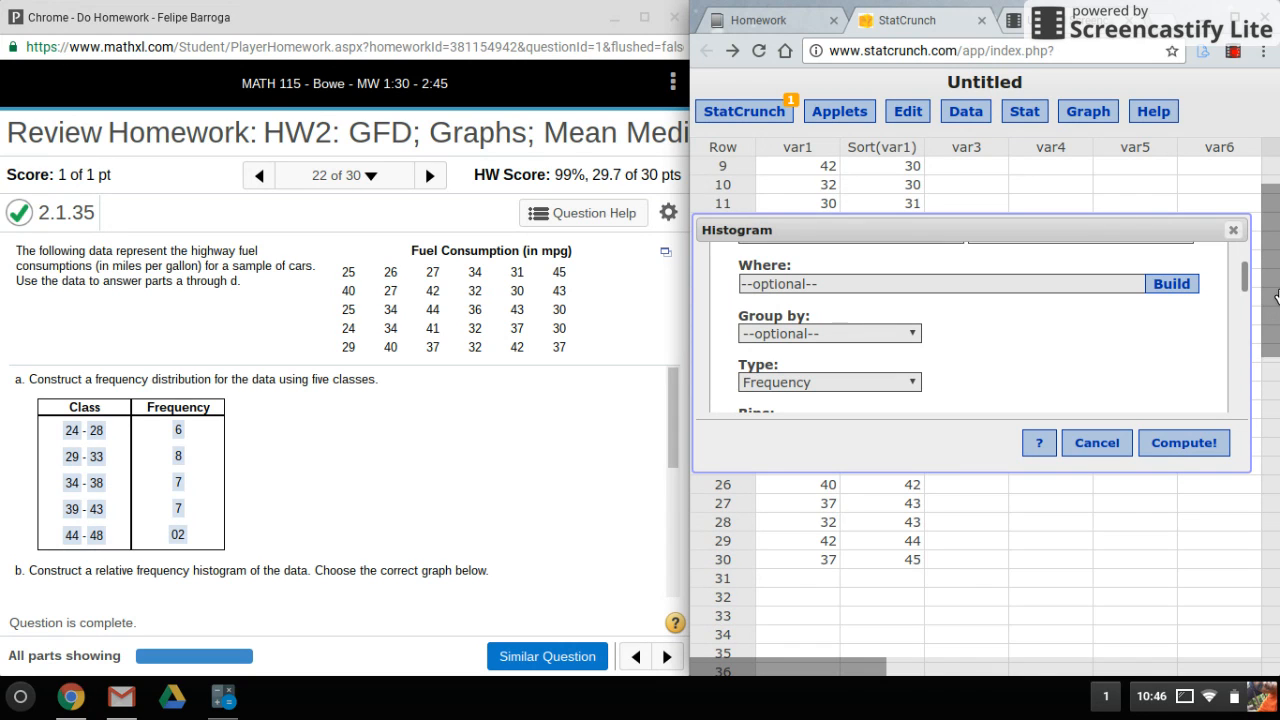
{"action": "scroll", "scroll_direction": "up", "scroll_amount": 3}
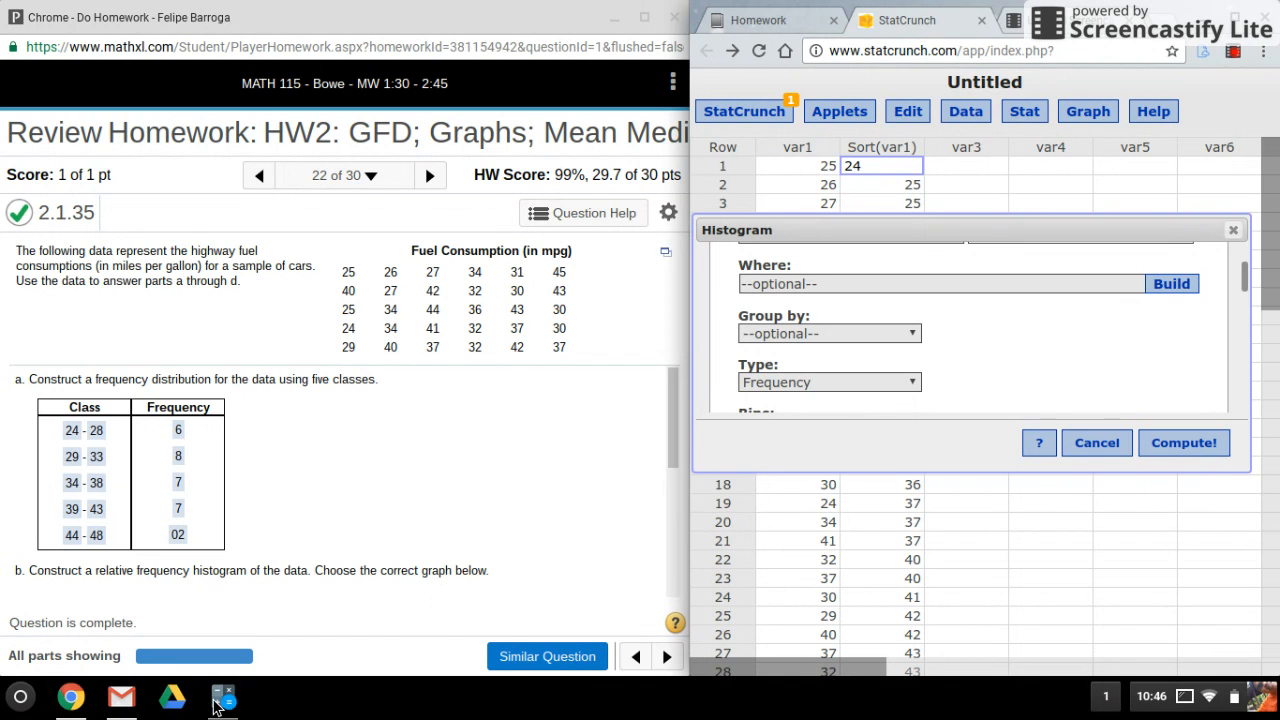
- Compute (45 − 24) ÷ 5 = 4.2 in Calculator as the class width
{"action": "left_click", "coordinate": [222, 696]}
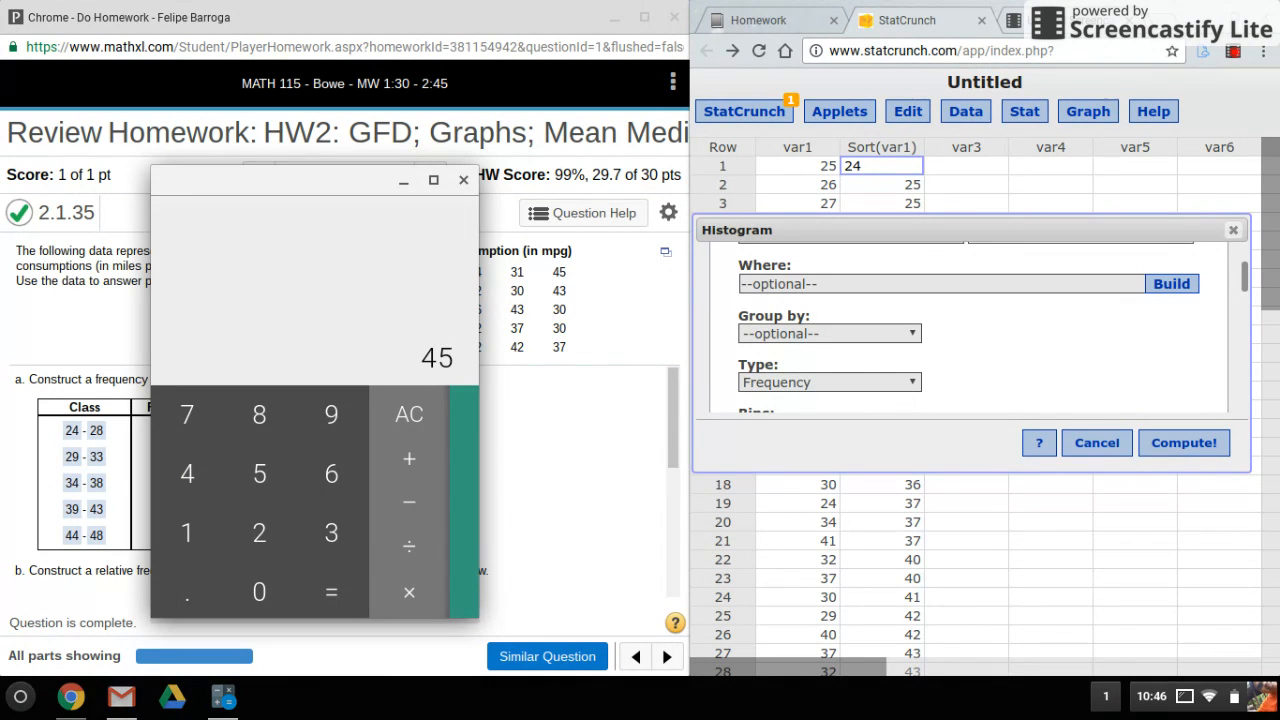
{"action": "left_click", "coordinate": [332, 592]}
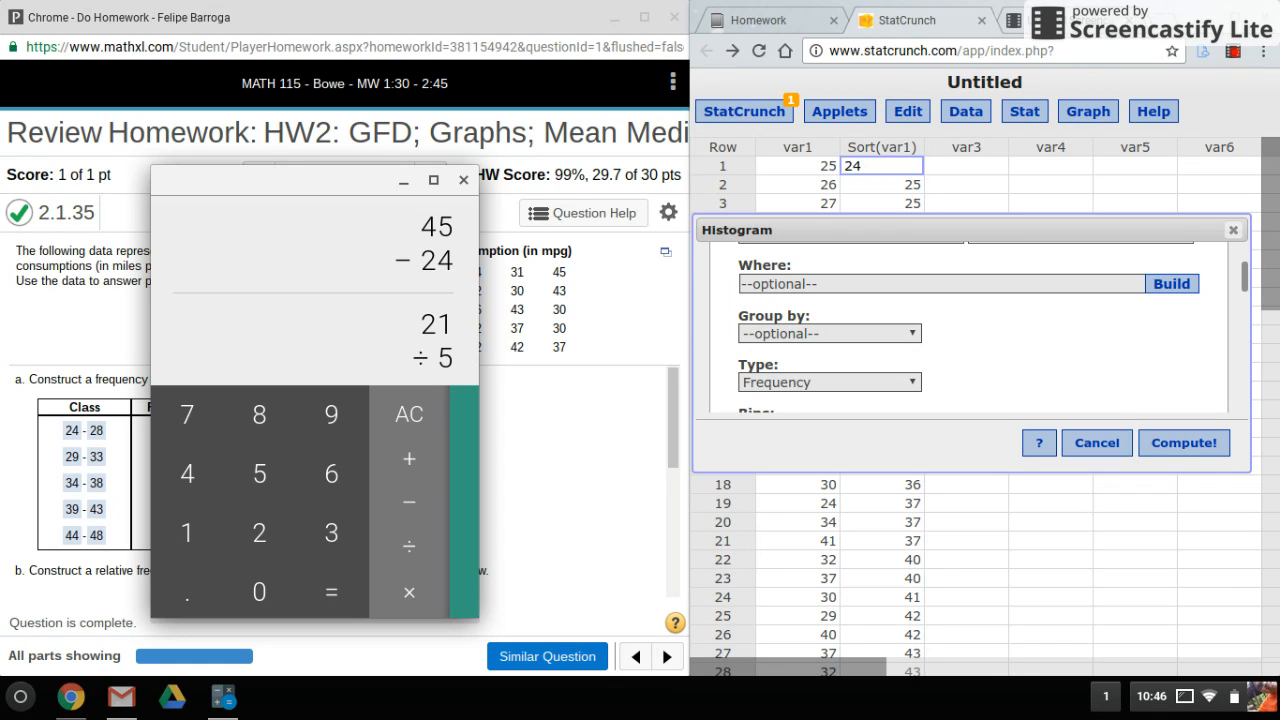
{"action": "left_click", "coordinate": [332, 592]}
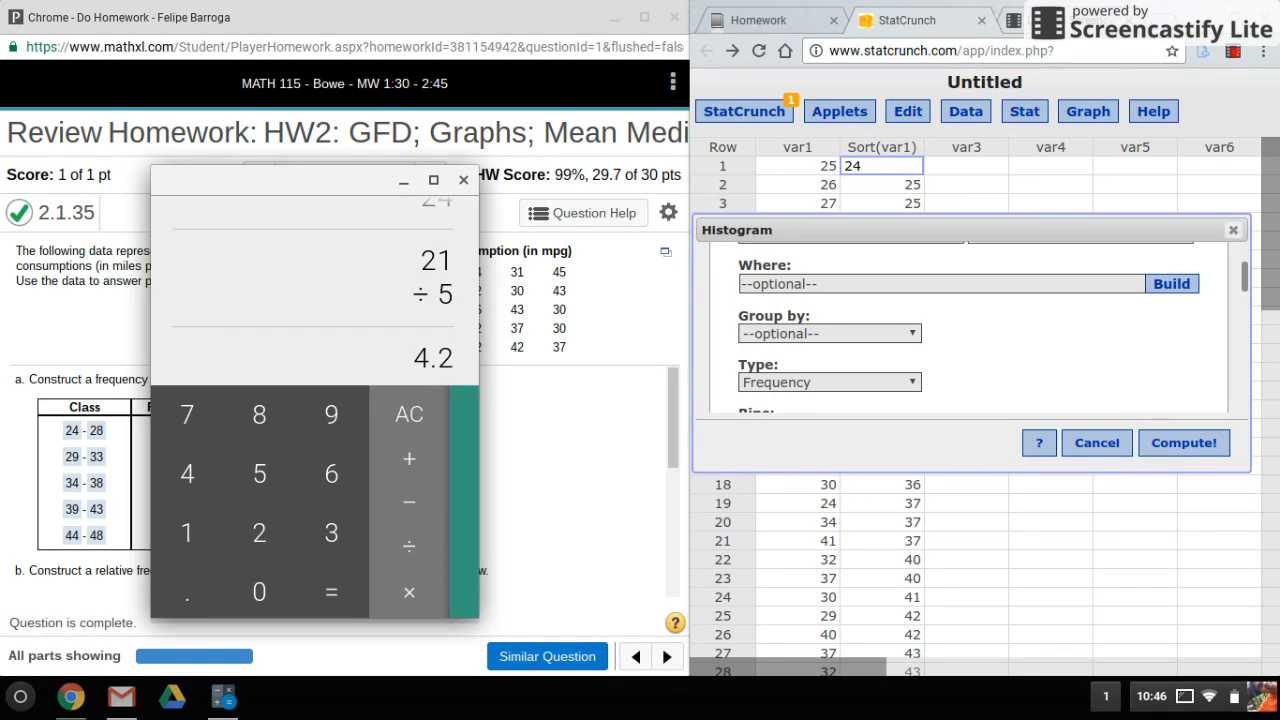
{"action": "mouse_move", "coordinate": [384, 336]}
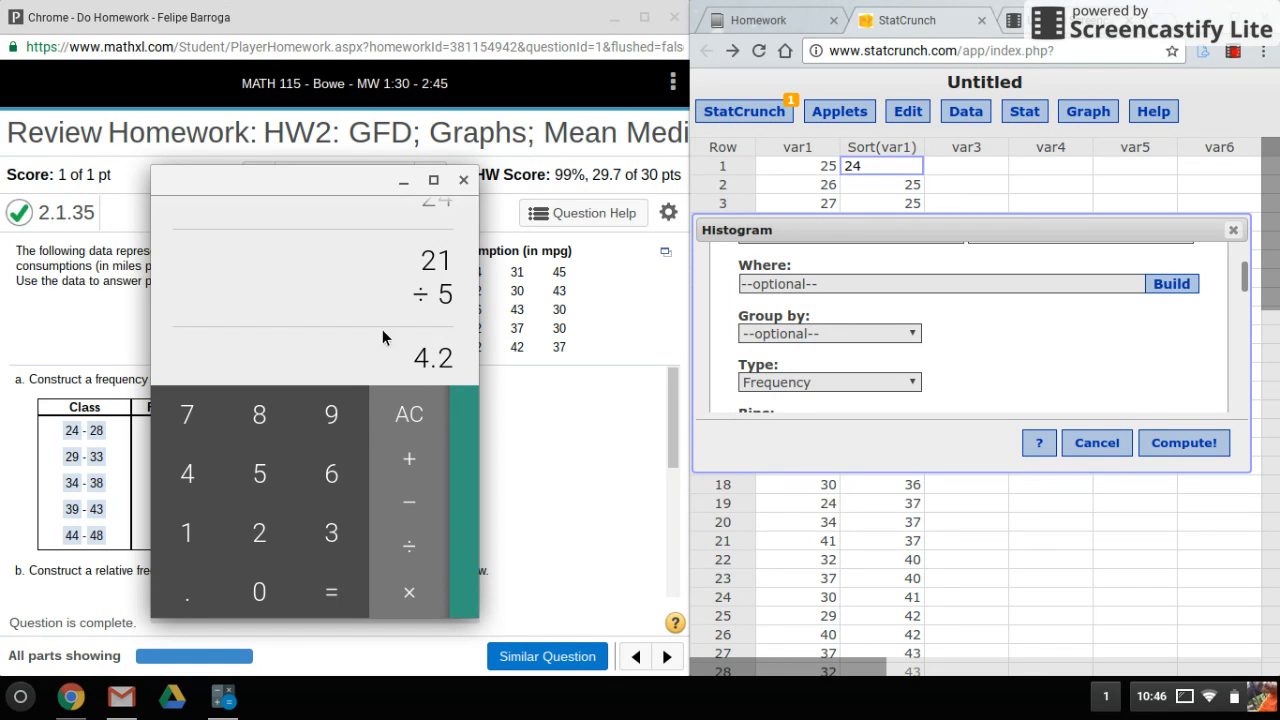
{"action": "mouse_move", "coordinate": [458, 376]}
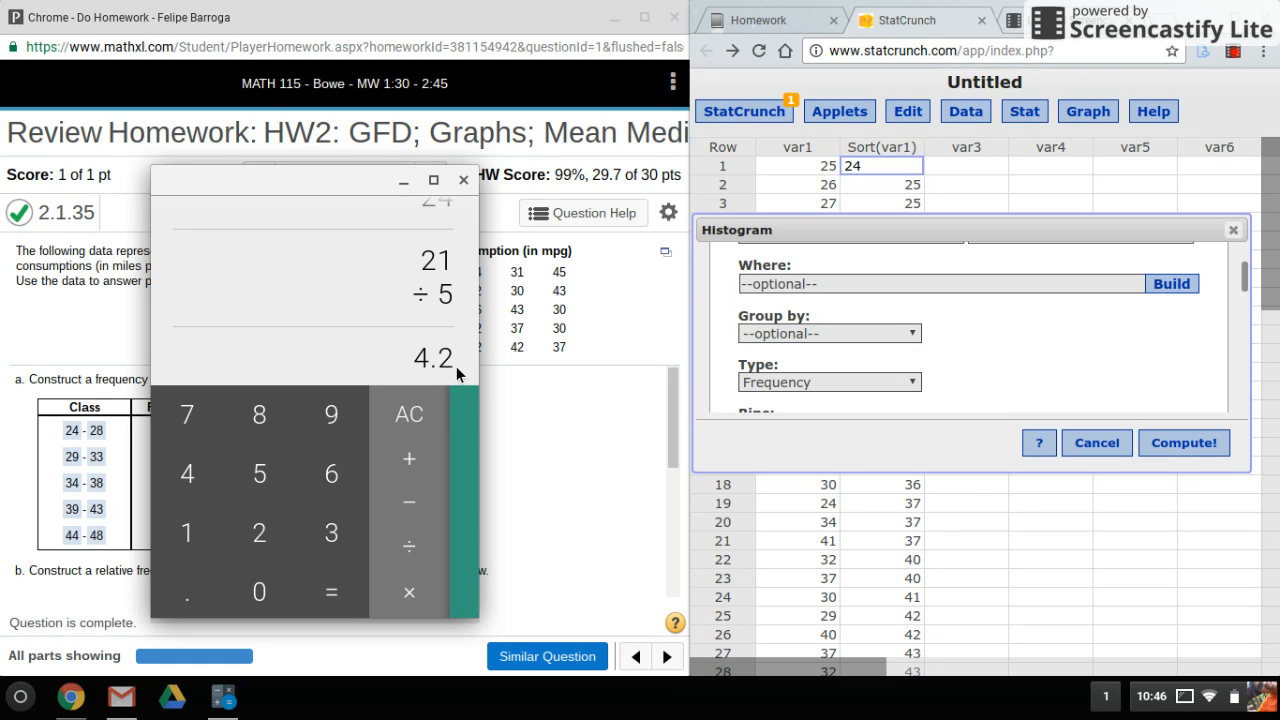
{"action": "mouse_move", "coordinate": [832, 224]}
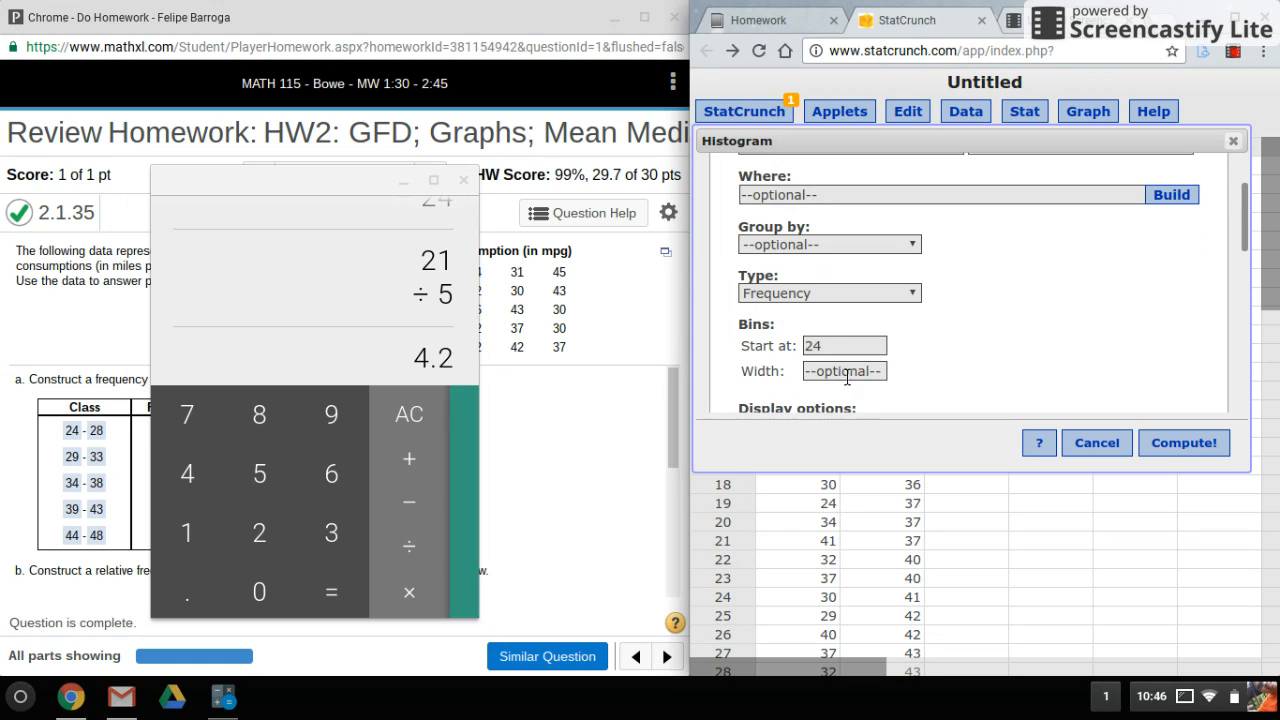
- Enter bin width 5 and compute the frequency histogram
{"action": "type", "text": "5"}
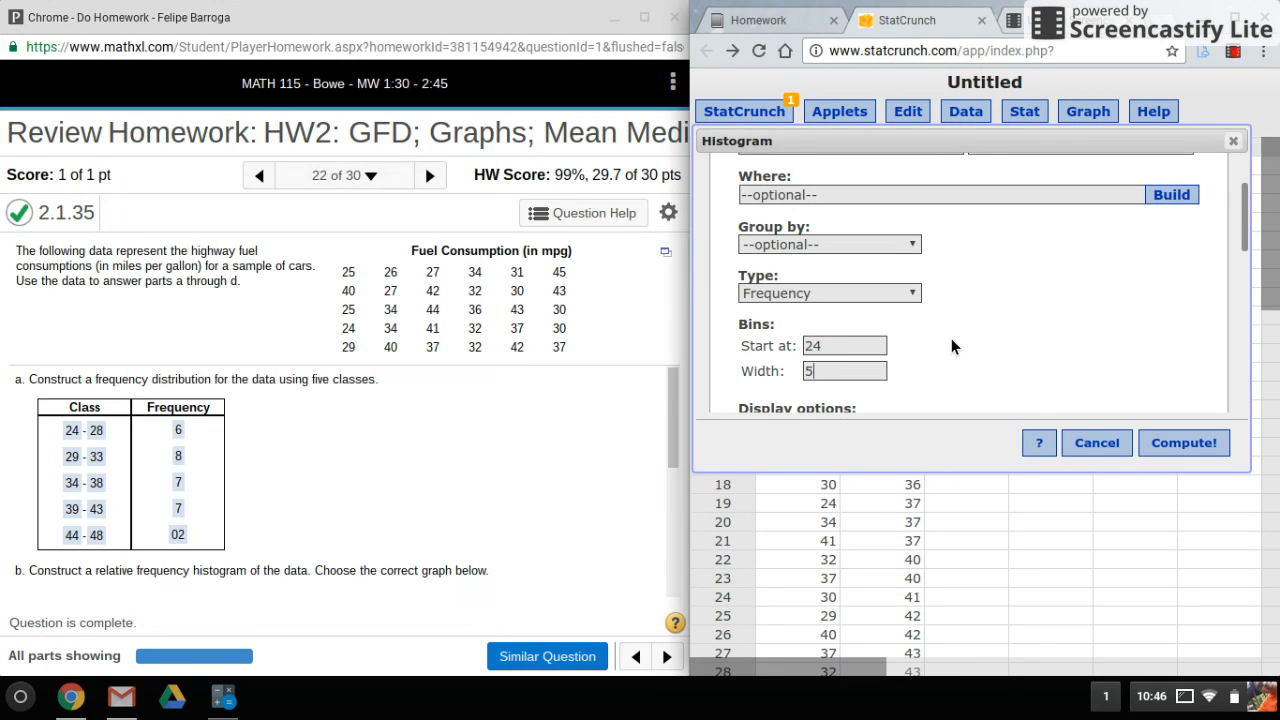
{"action": "mouse_move", "coordinate": [1016, 482]}
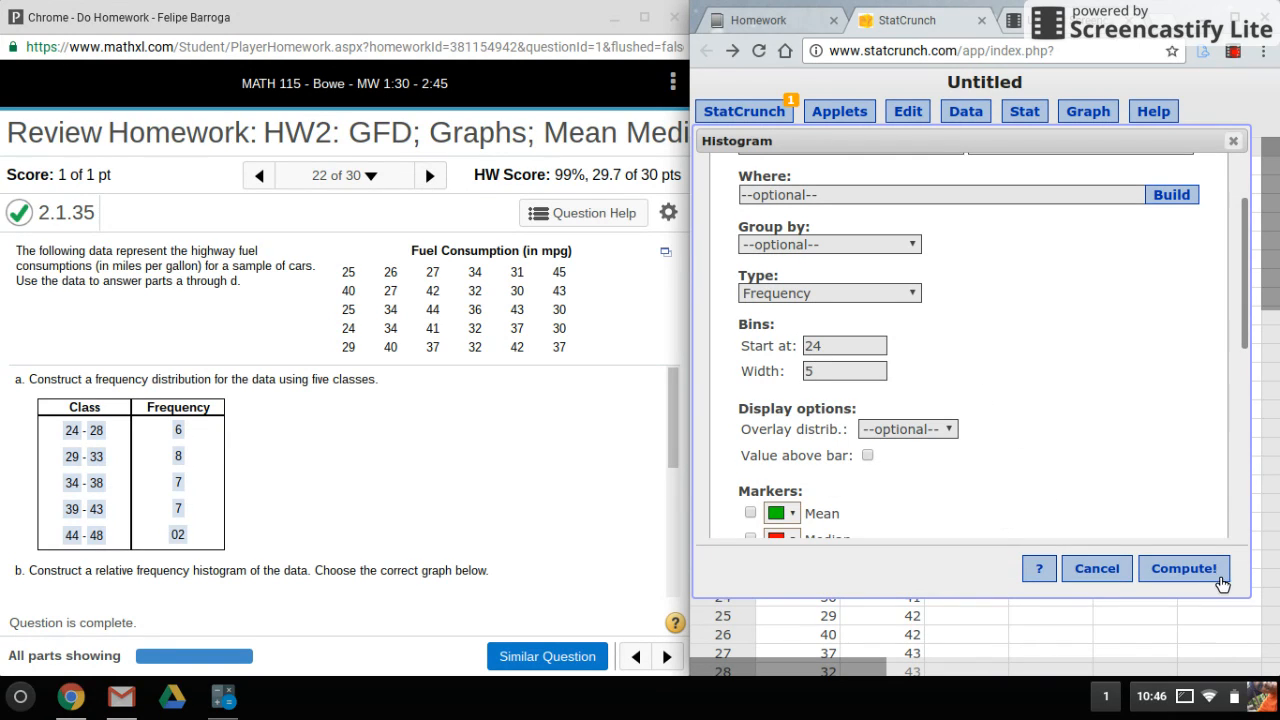
{"action": "left_click", "coordinate": [1184, 568]}
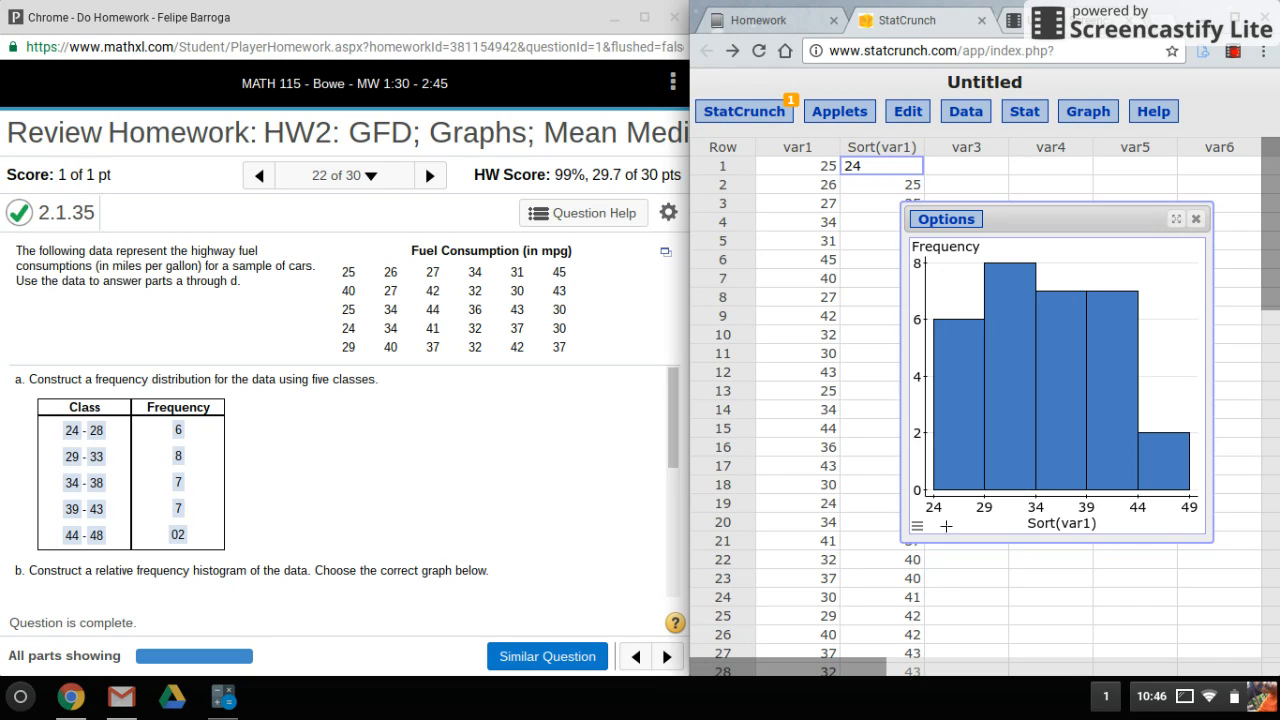
{"action": "mouse_move", "coordinate": [258, 484]}
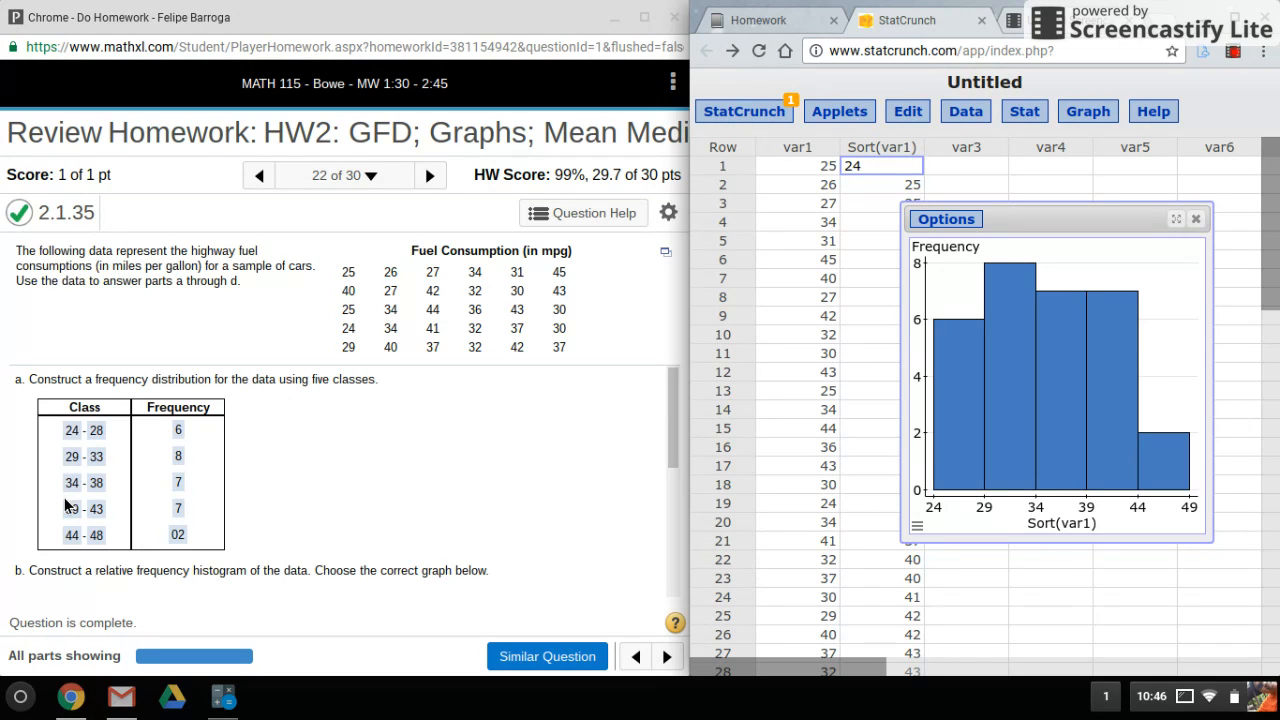
{"action": "mouse_move", "coordinate": [292, 502]}
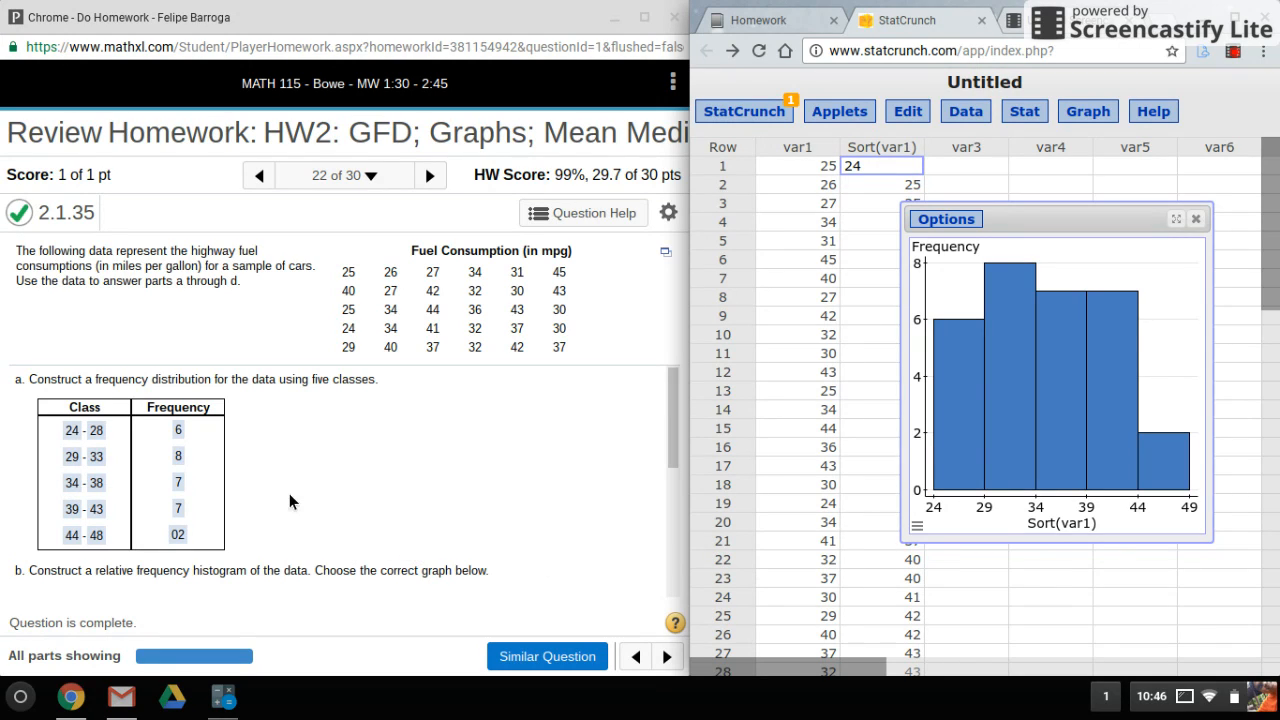
{"action": "mouse_move", "coordinate": [112, 452]}
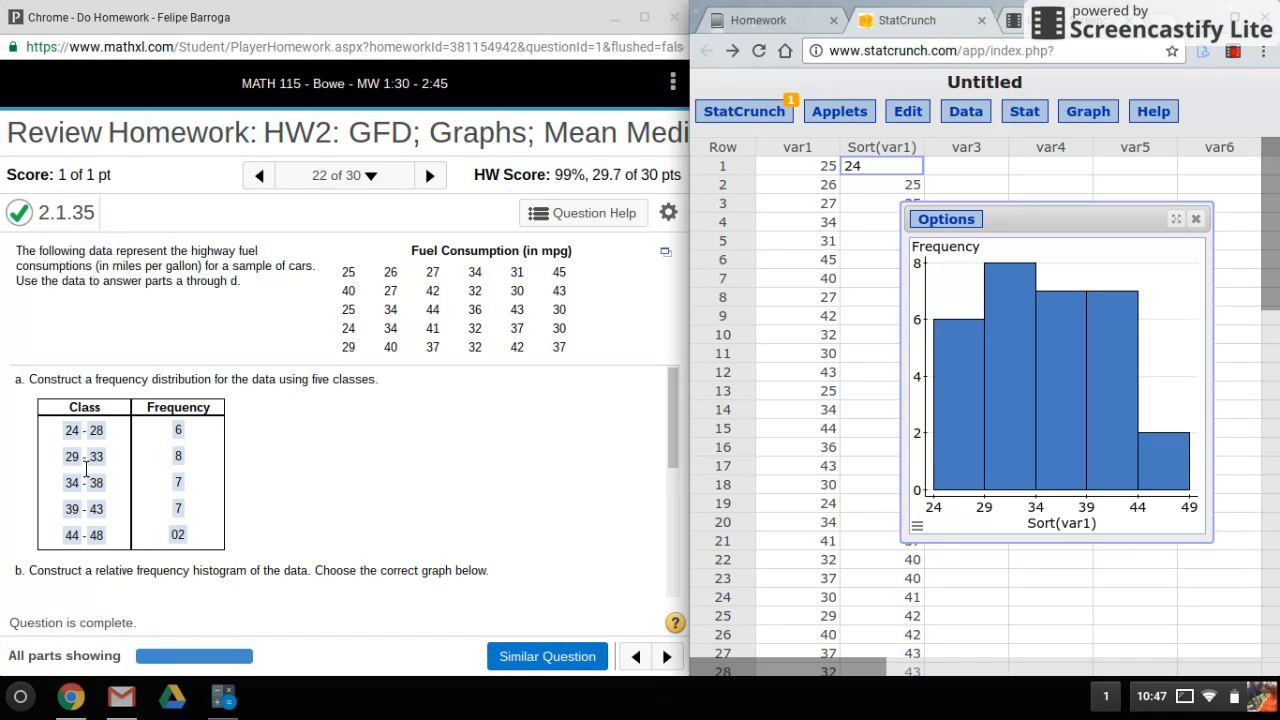
{"action": "mouse_move", "coordinate": [118, 440]}
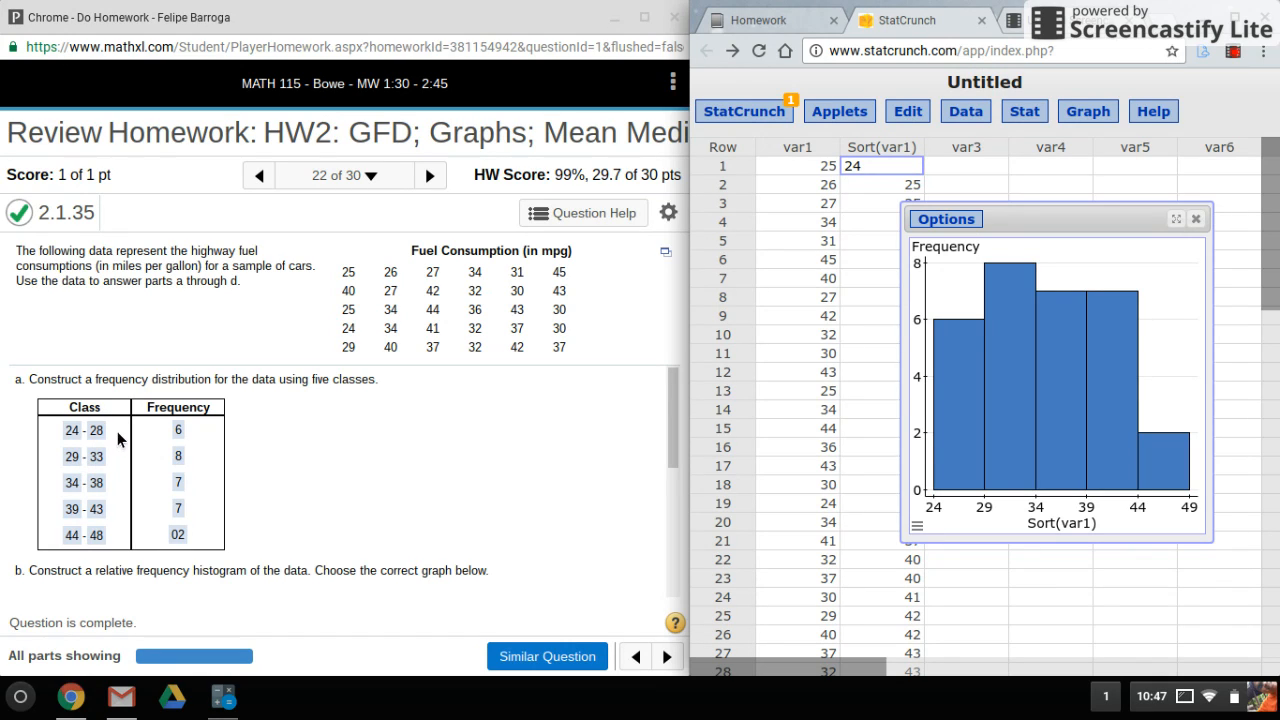
{"action": "mouse_move", "coordinate": [84, 432]}
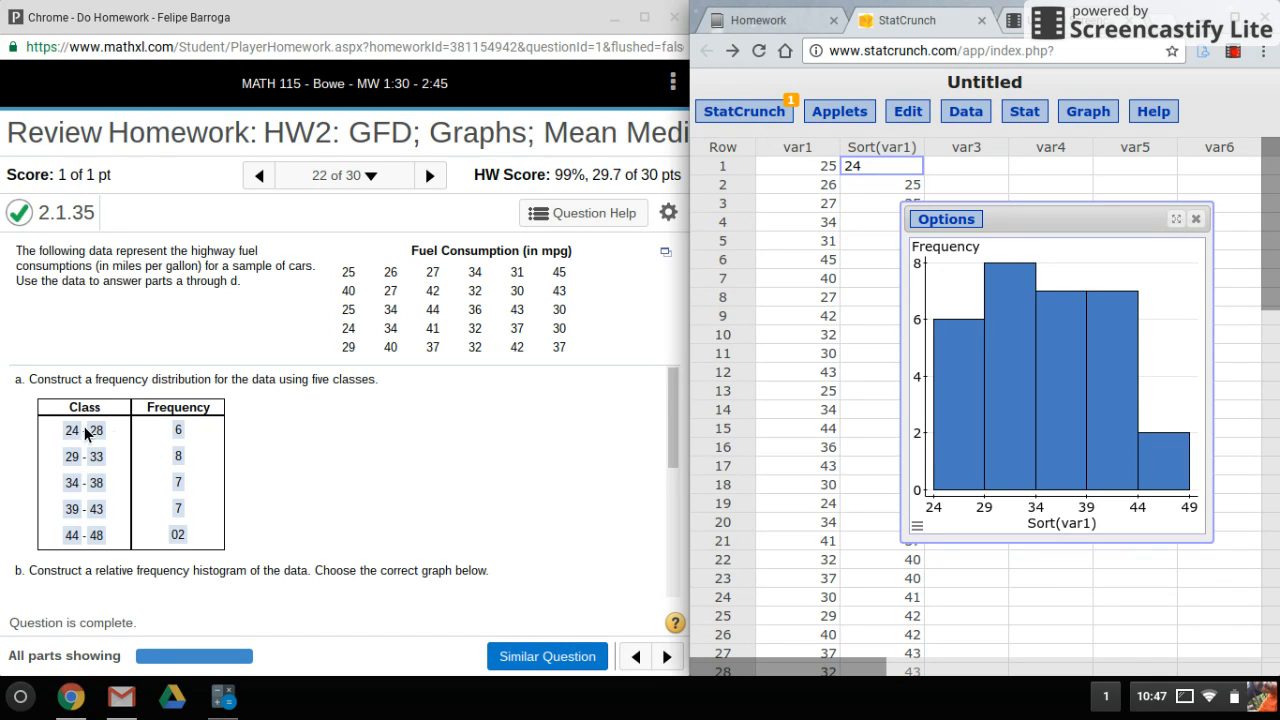
{"action": "mouse_move", "coordinate": [150, 458]}
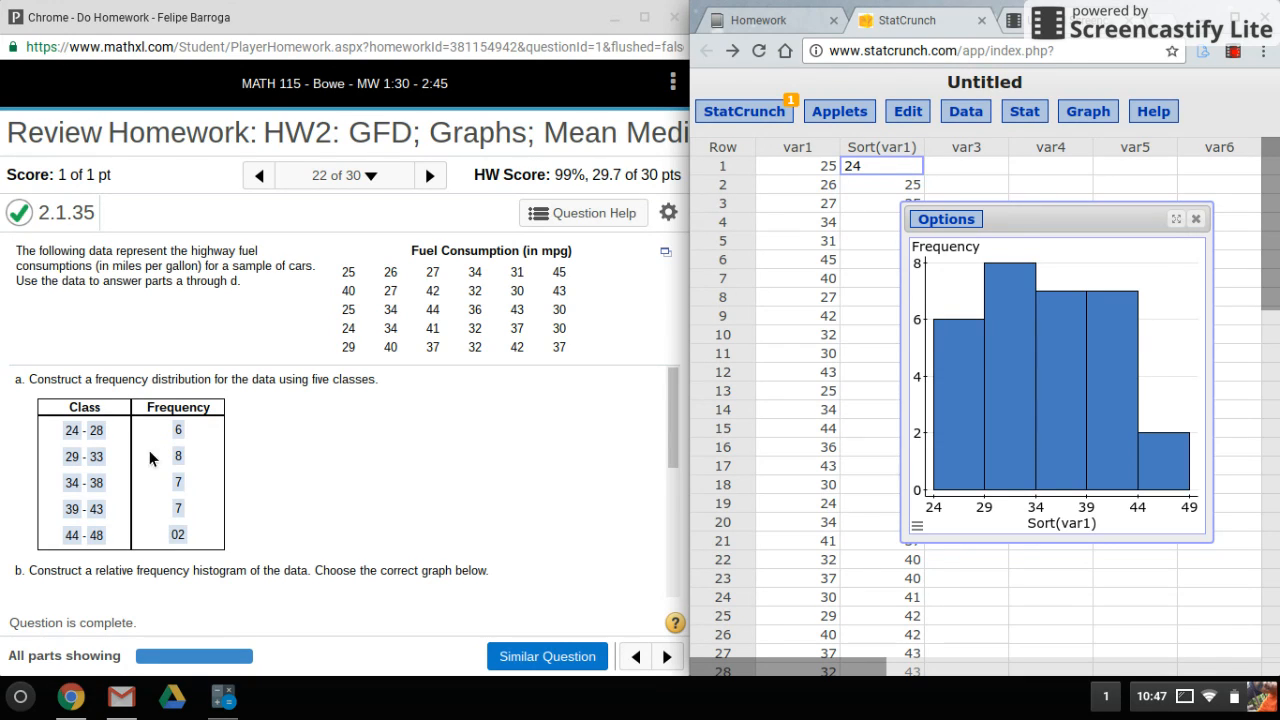
{"action": "mouse_move", "coordinate": [640, 548]}
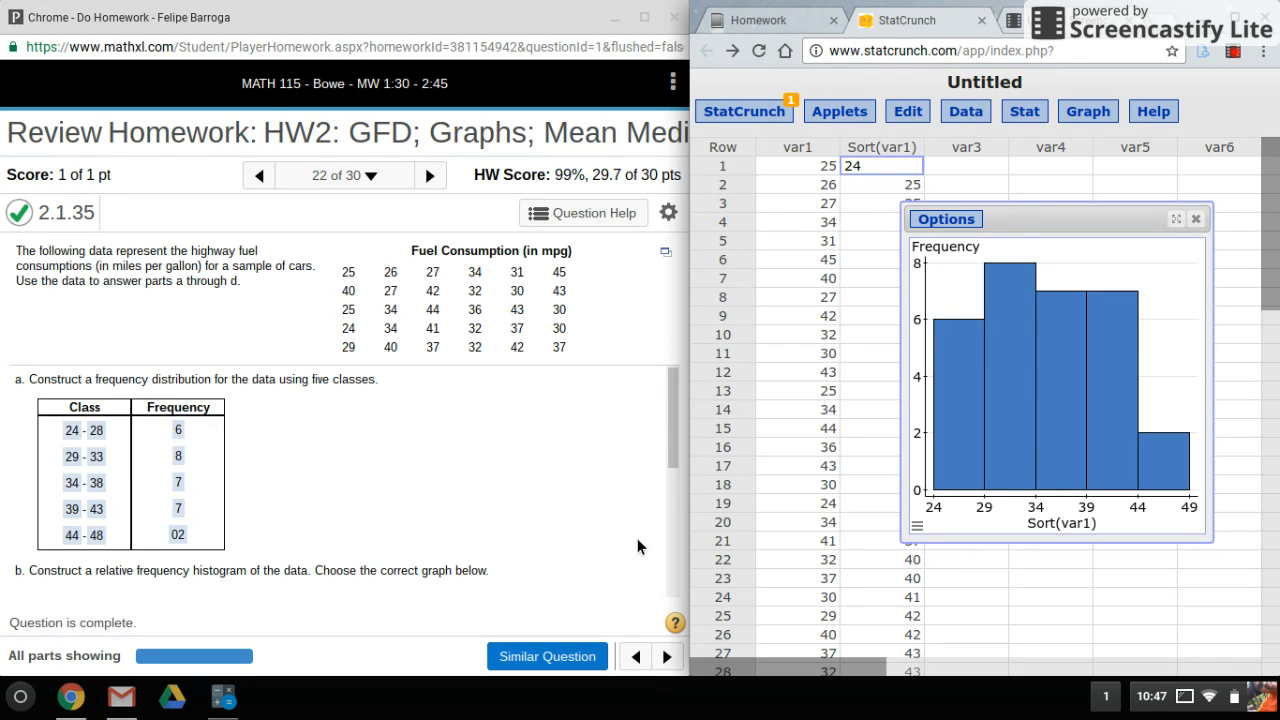
{"action": "mouse_move", "coordinate": [1212, 520]}
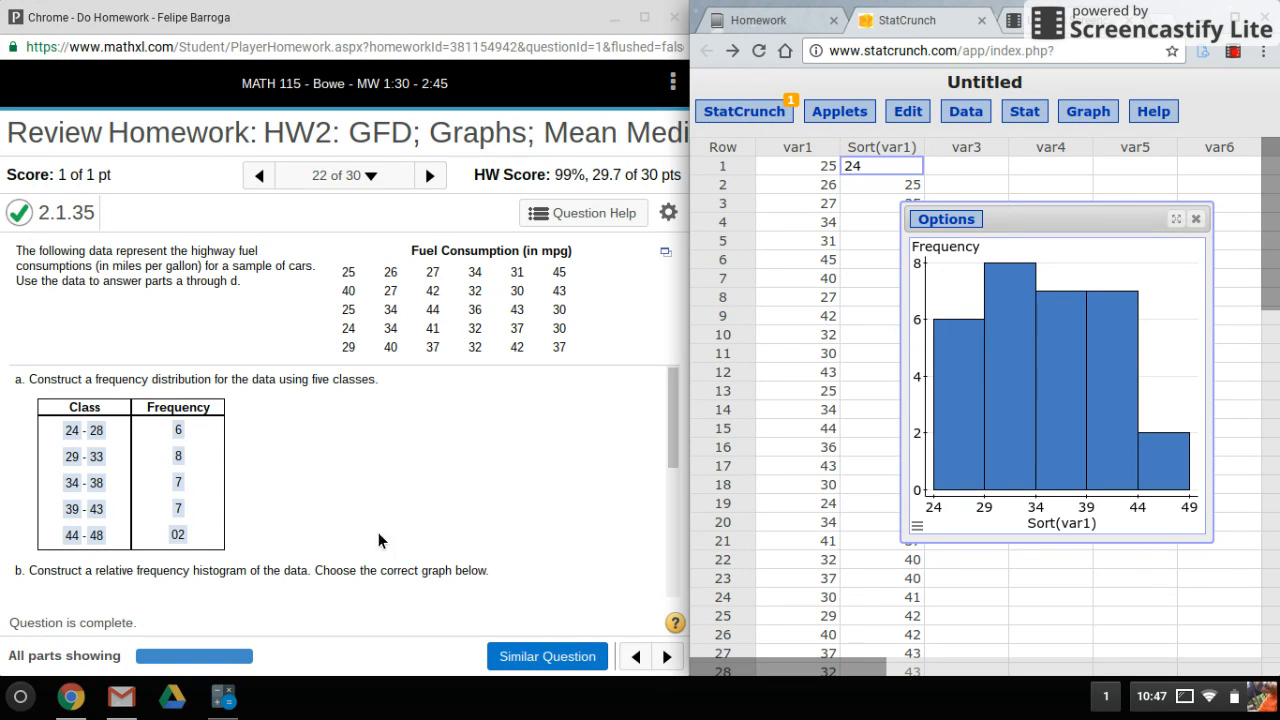
{"action": "mouse_move", "coordinate": [178, 564]}
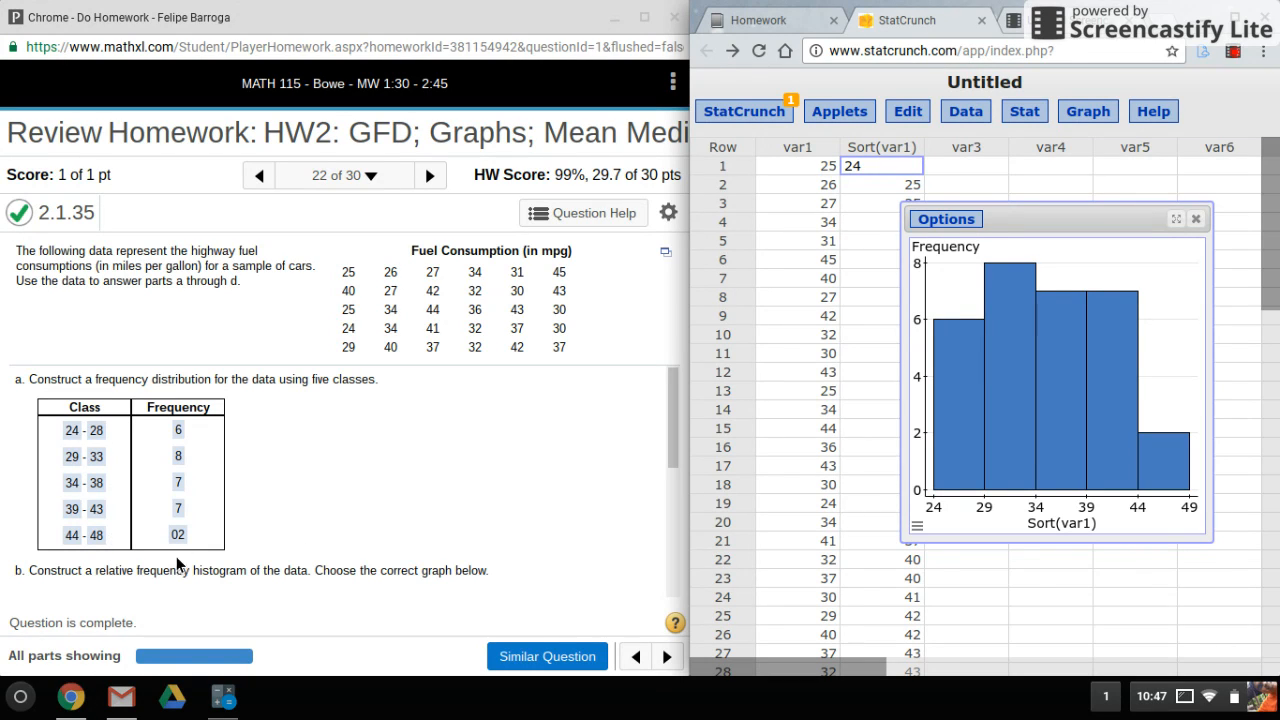
{"action": "mouse_move", "coordinate": [962, 524]}
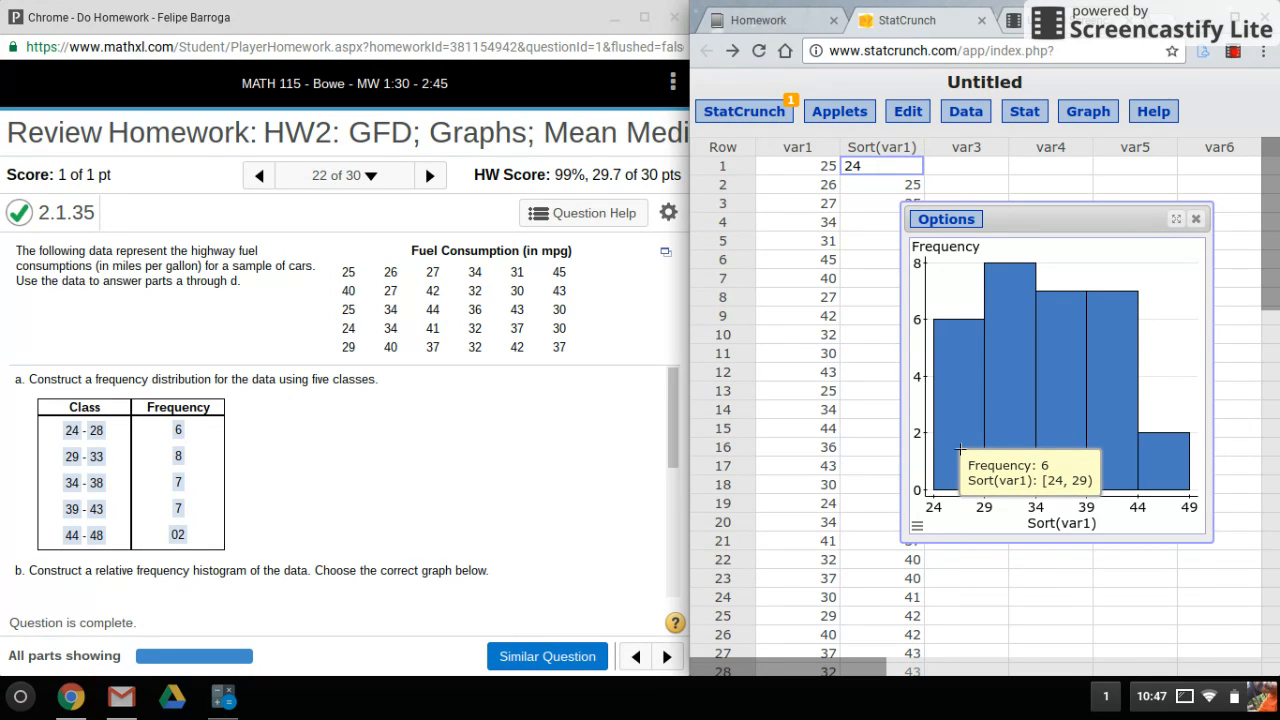
{"action": "mouse_move", "coordinate": [140, 446]}
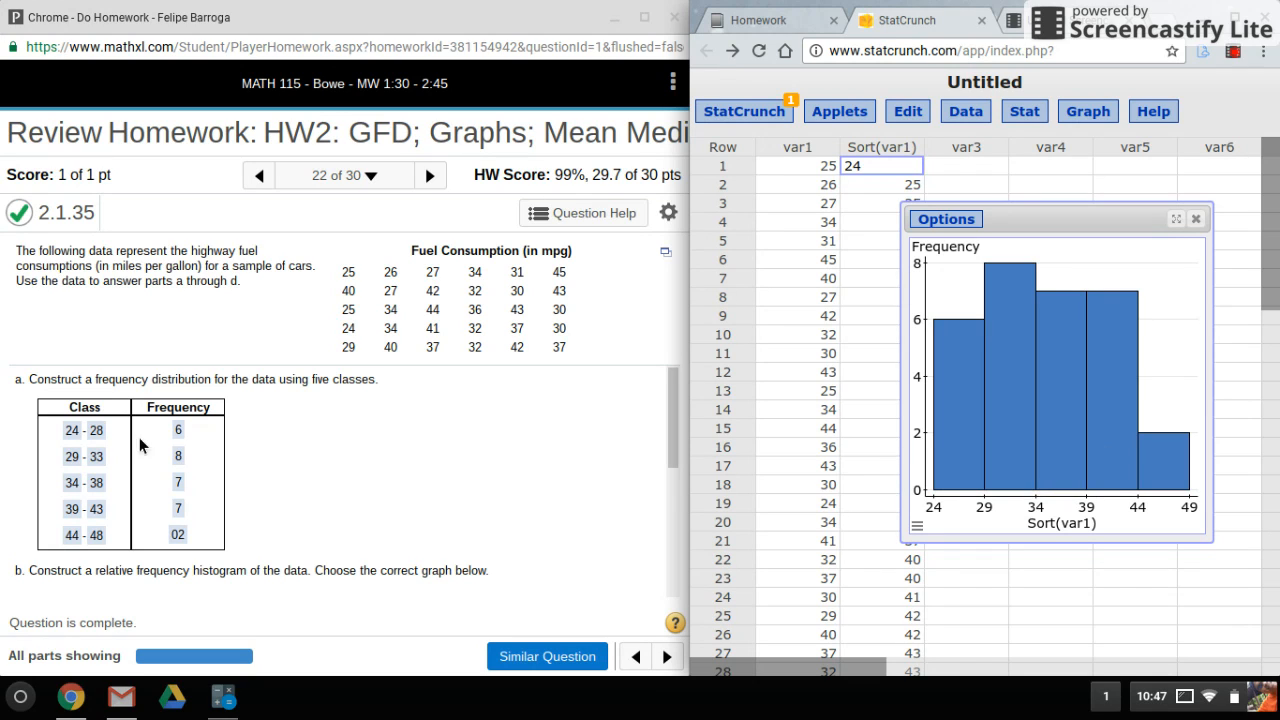
{"action": "mouse_move", "coordinate": [1036, 410]}
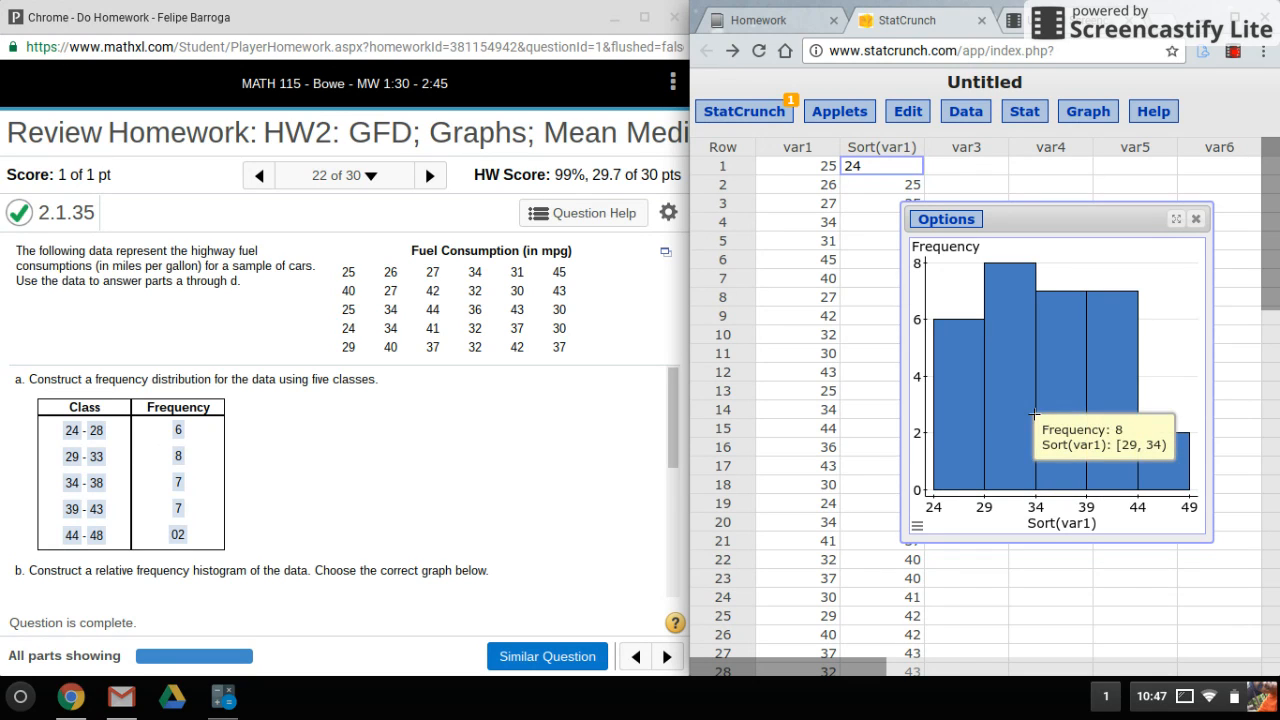
{"action": "mouse_move", "coordinate": [1080, 410]}
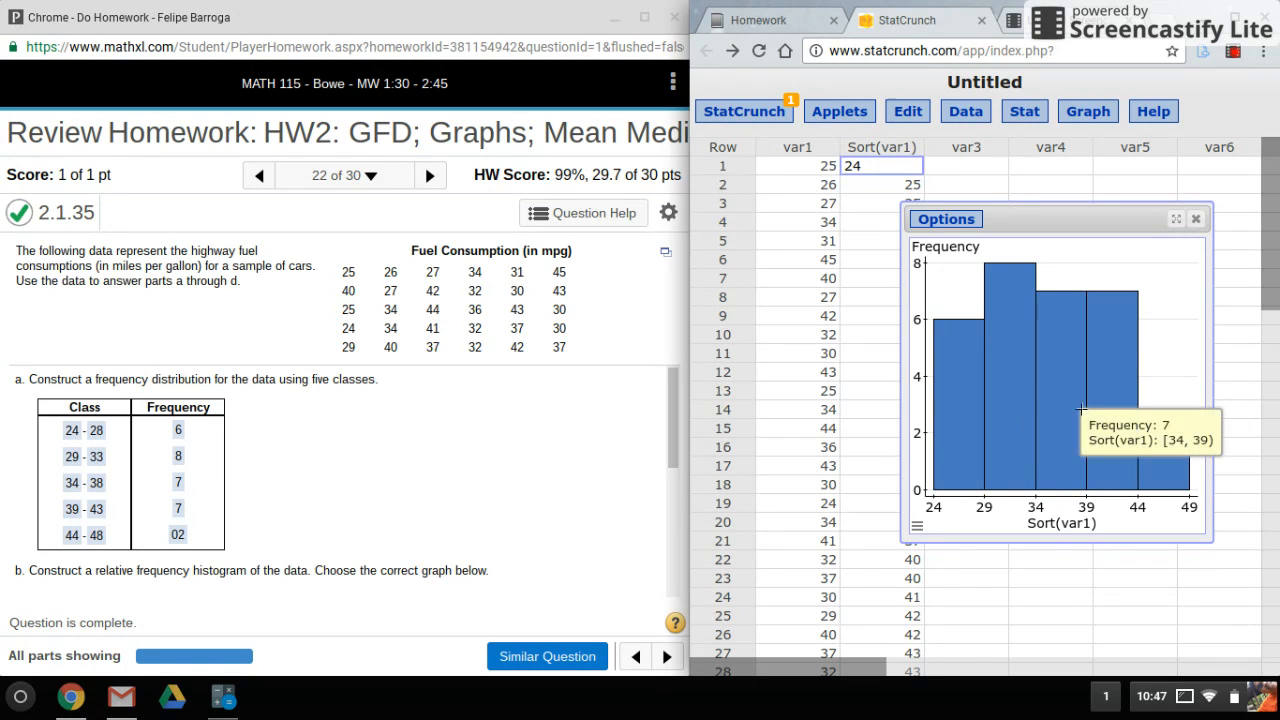
{"action": "mouse_move", "coordinate": [1170, 460]}
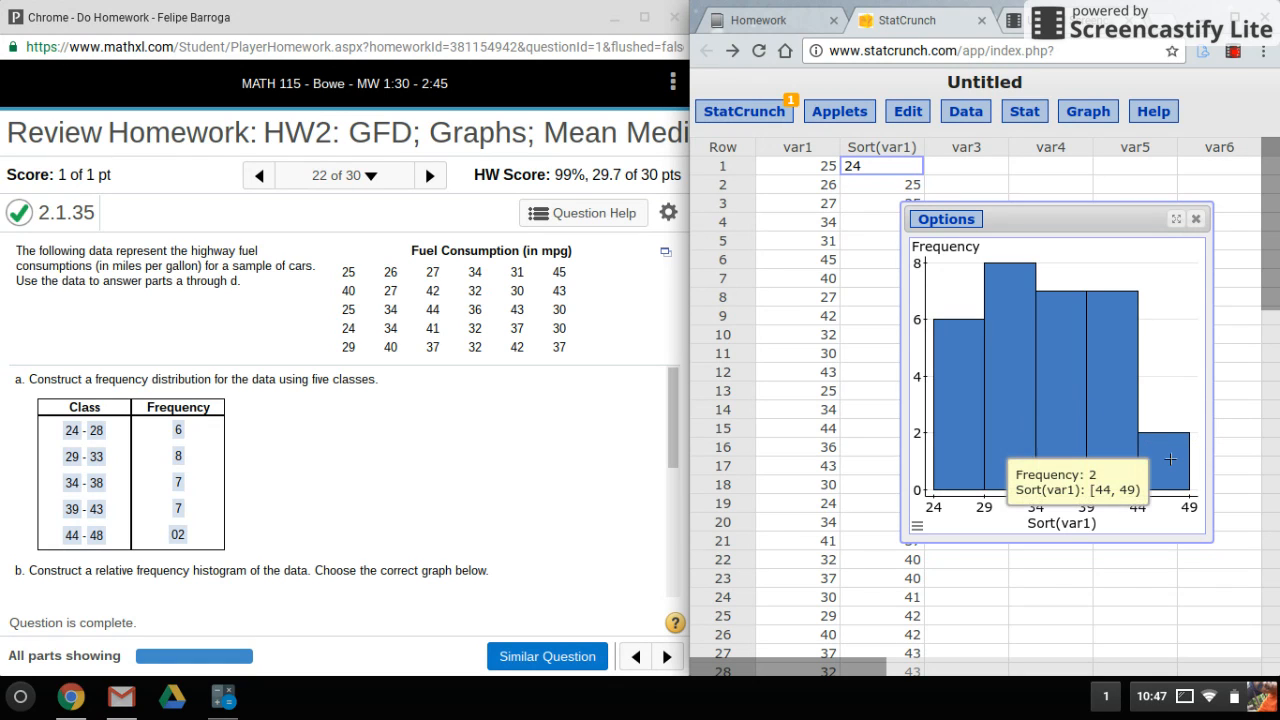
{"action": "mouse_move", "coordinate": [1148, 444]}
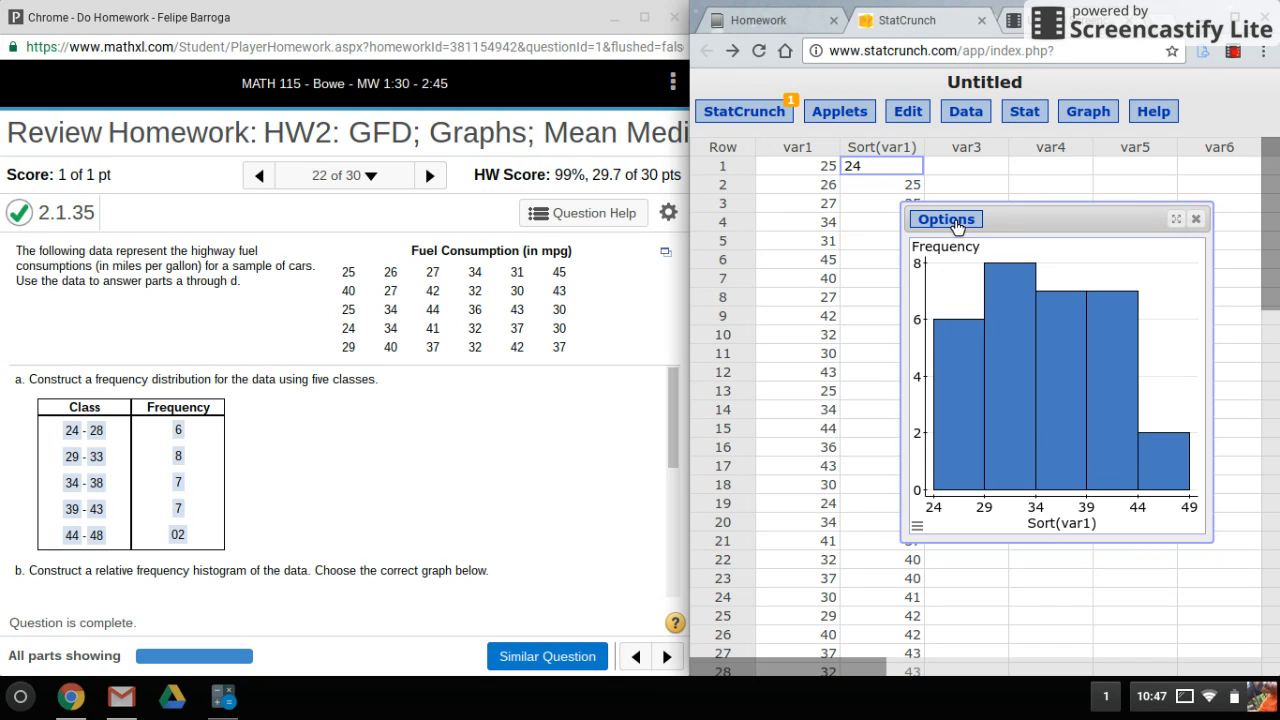
- Edit the histogram via Options > Edit to type Relative Frequency and recompute it
{"action": "left_click", "coordinate": [944, 218]}
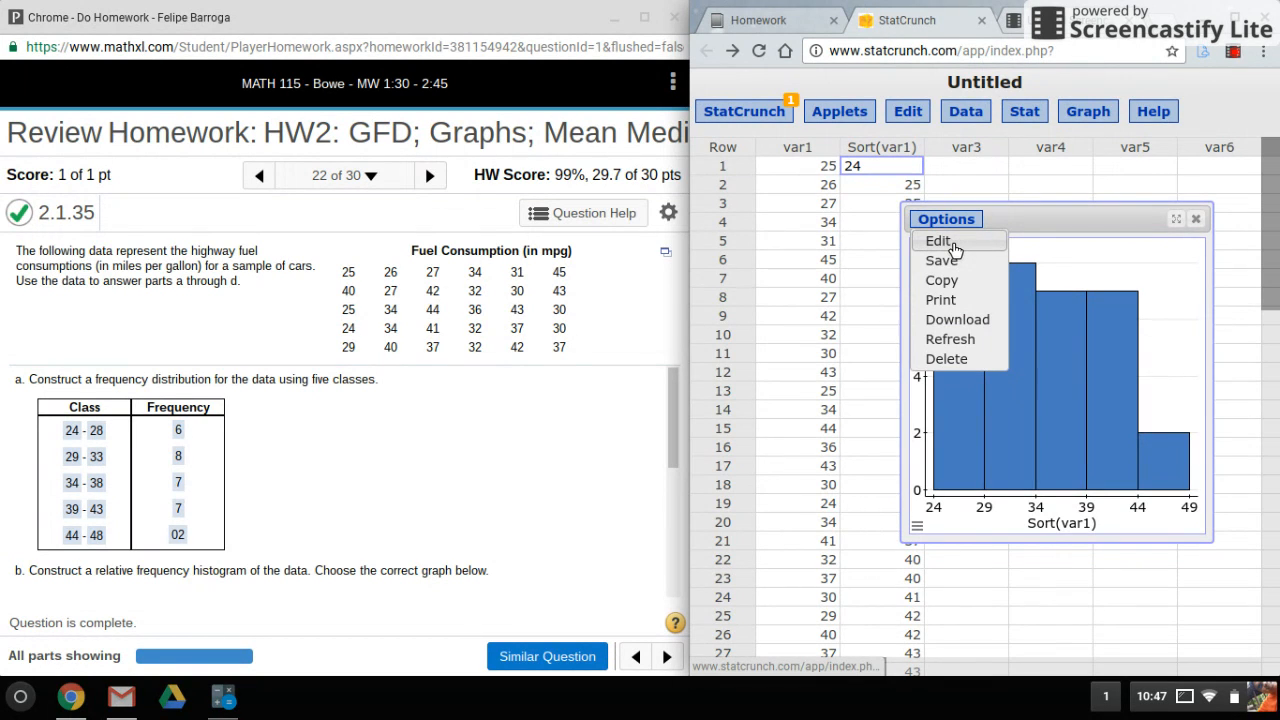
{"action": "left_click", "coordinate": [938, 240]}
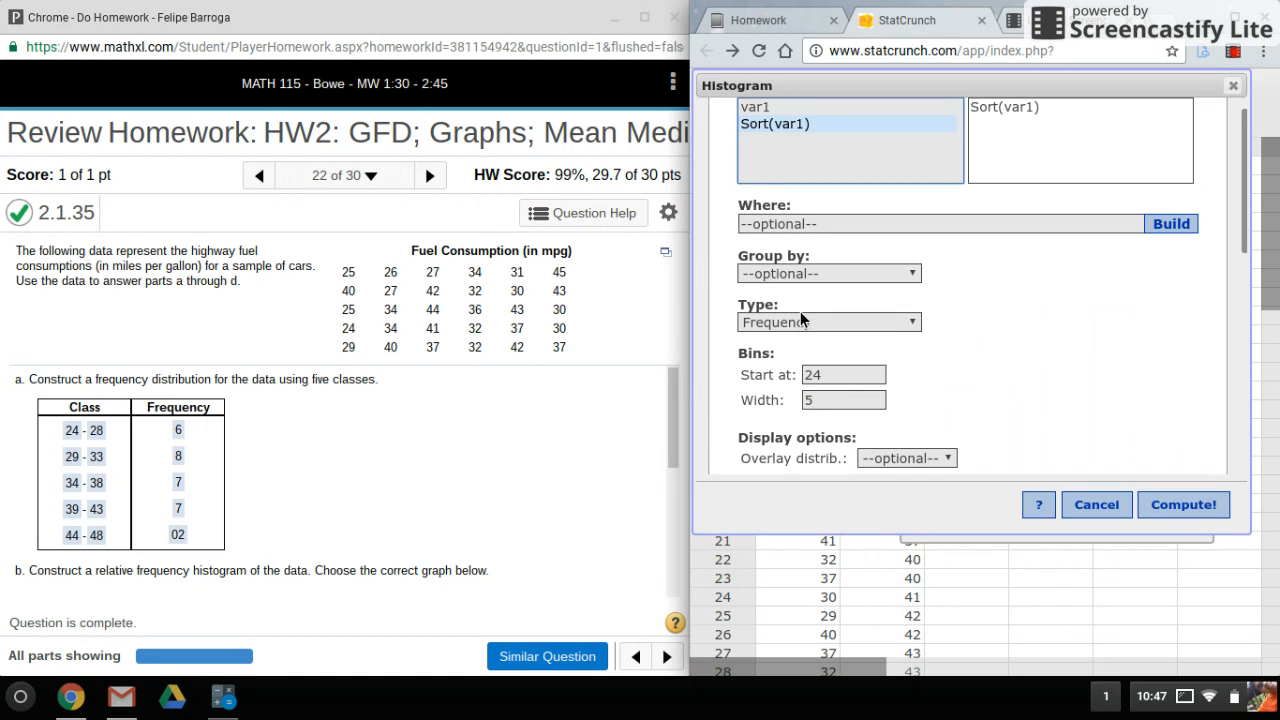
{"action": "mouse_move", "coordinate": [884, 330]}
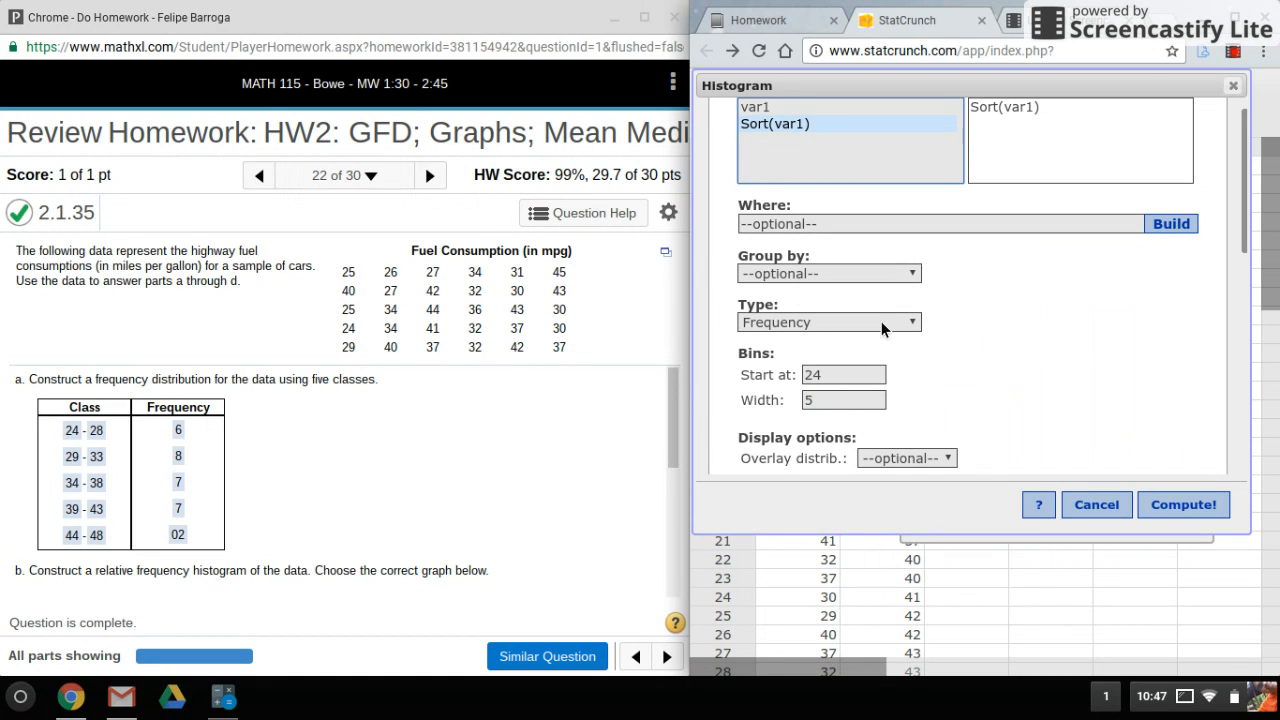
{"action": "left_click", "coordinate": [828, 320]}
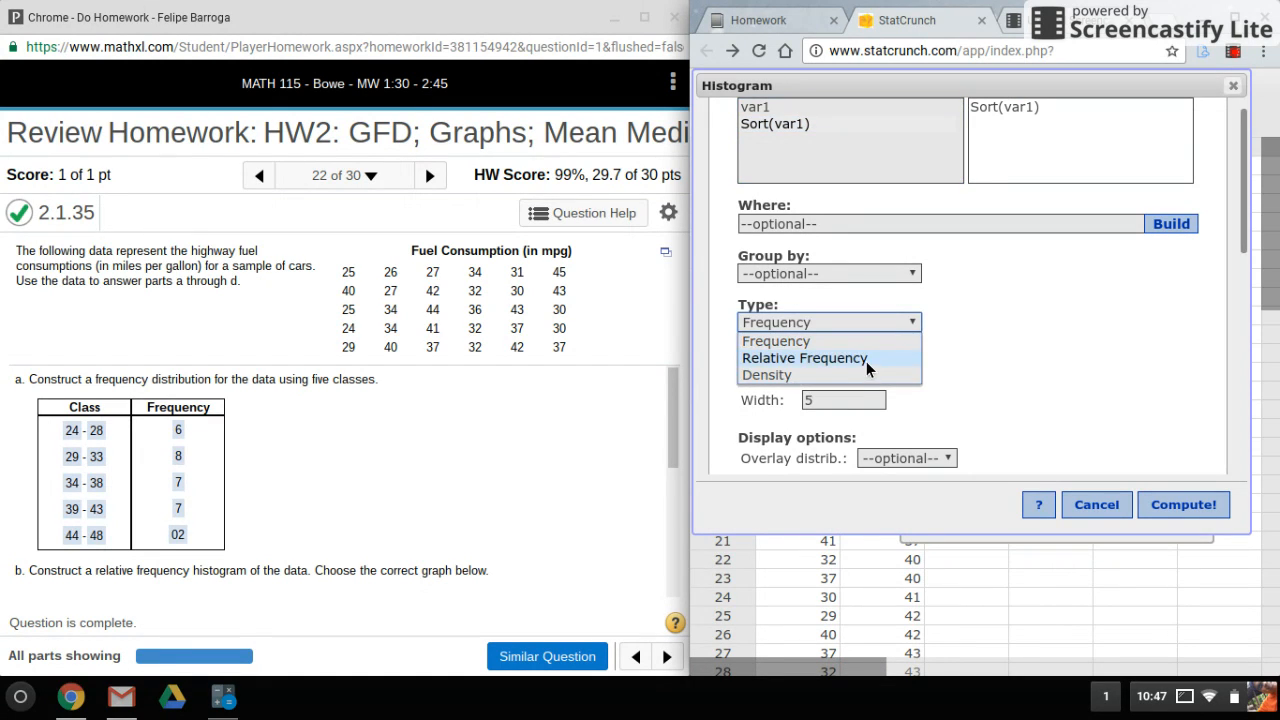
{"action": "left_click", "coordinate": [804, 356]}
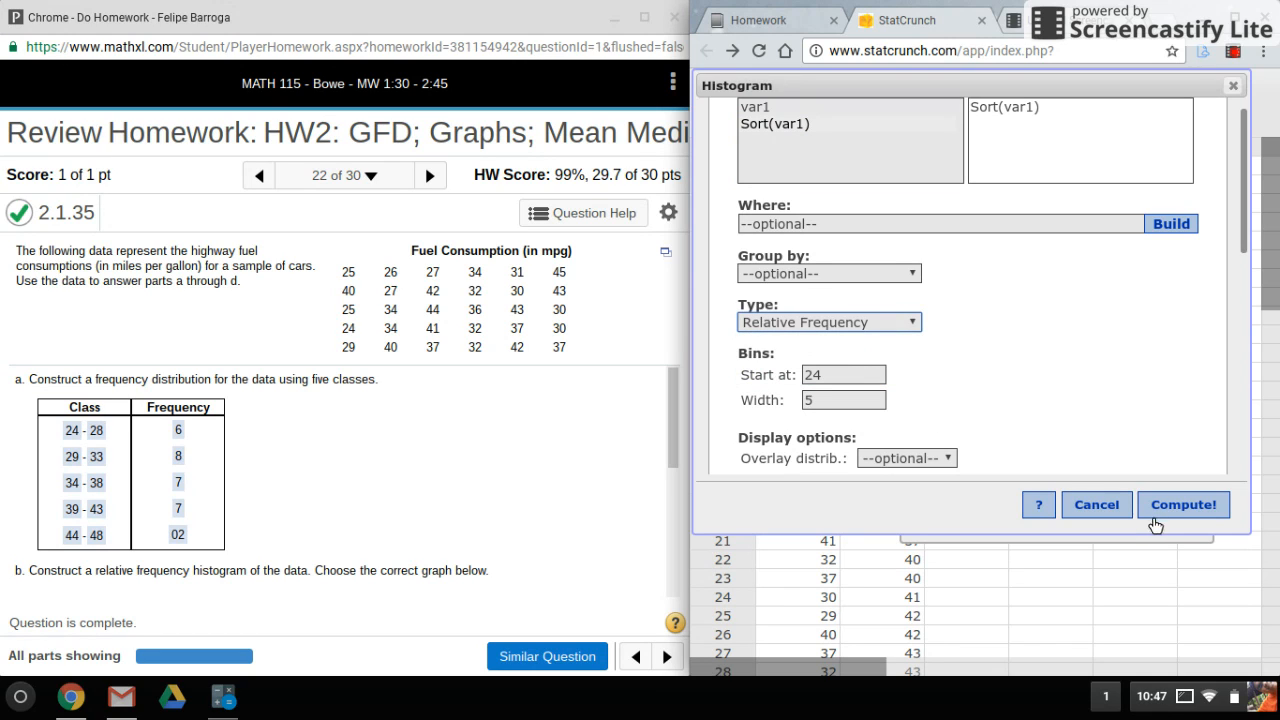
{"action": "left_click", "coordinate": [1184, 504]}
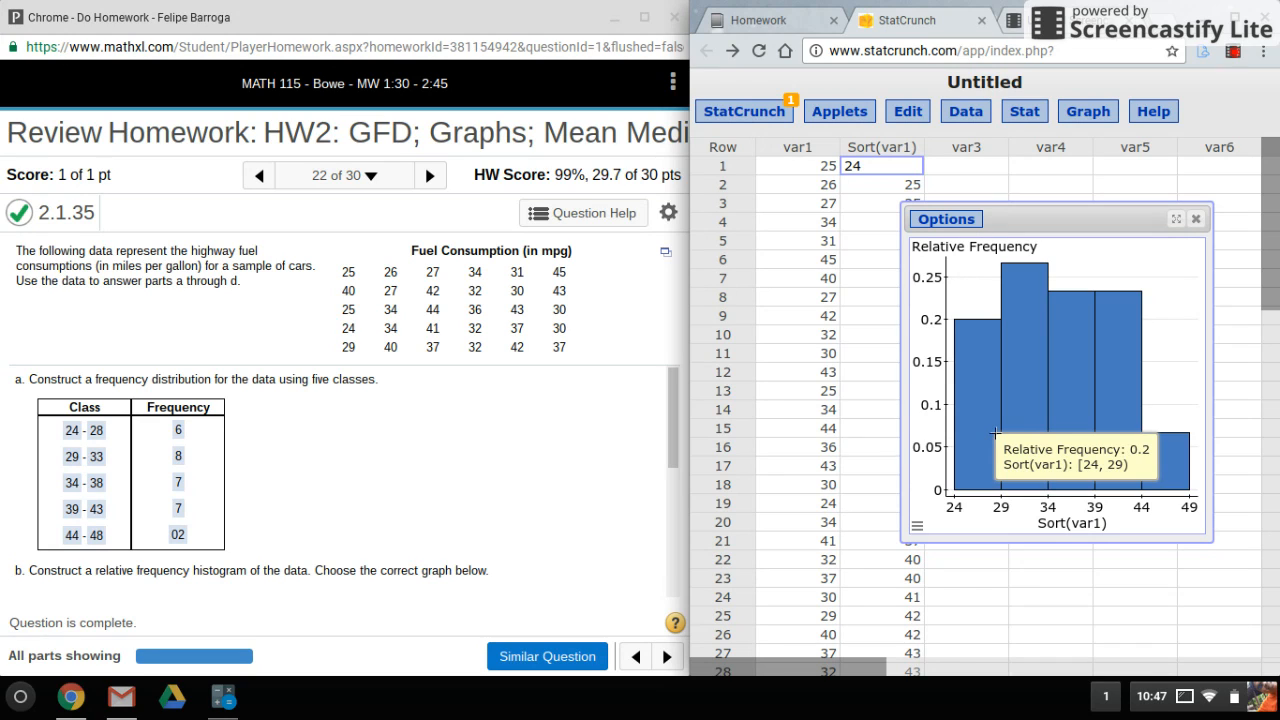
{"action": "mouse_move", "coordinate": [1022, 420]}
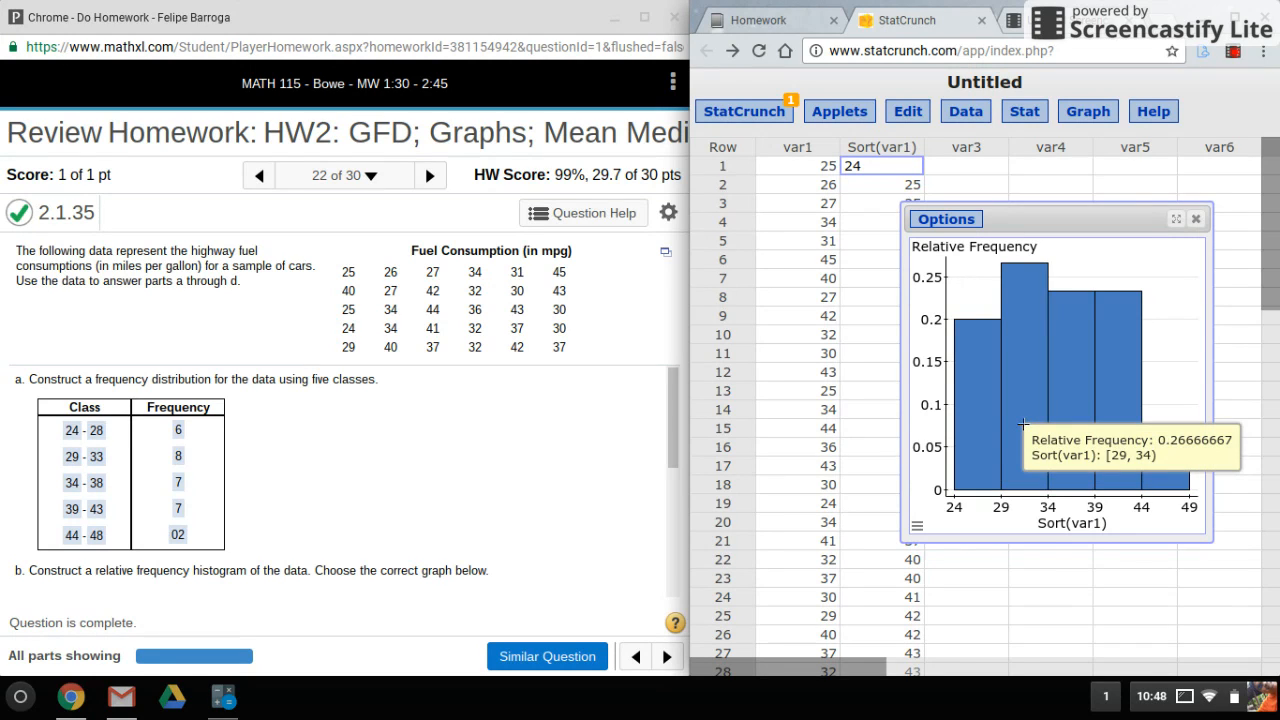
{"action": "mouse_move", "coordinate": [1080, 424]}
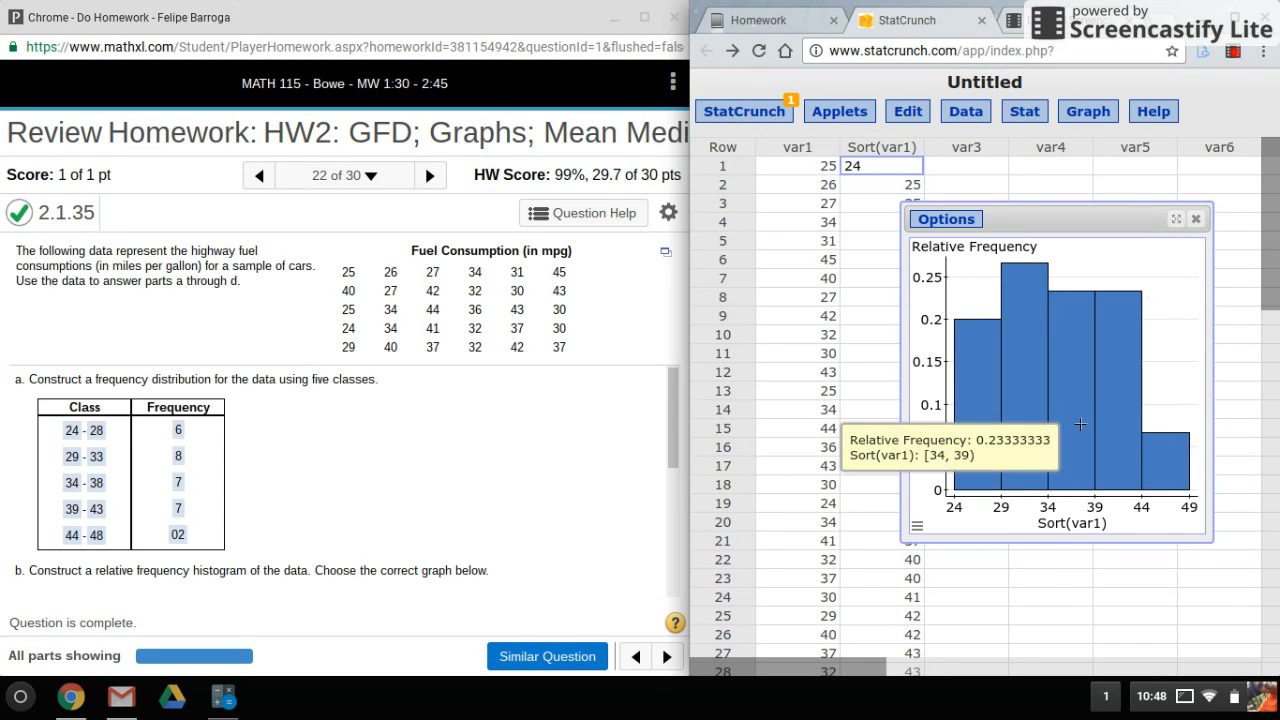
{"action": "mouse_move", "coordinate": [1140, 430]}
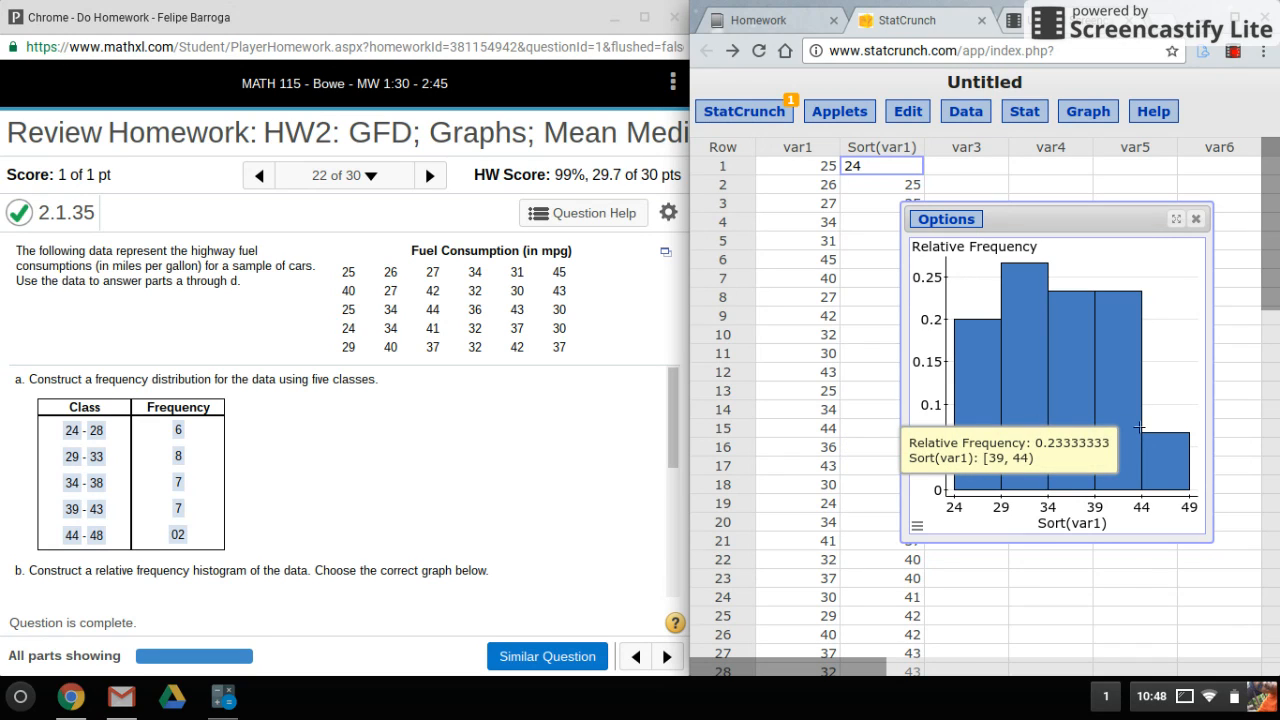
{"action": "mouse_move", "coordinate": [836, 518]}
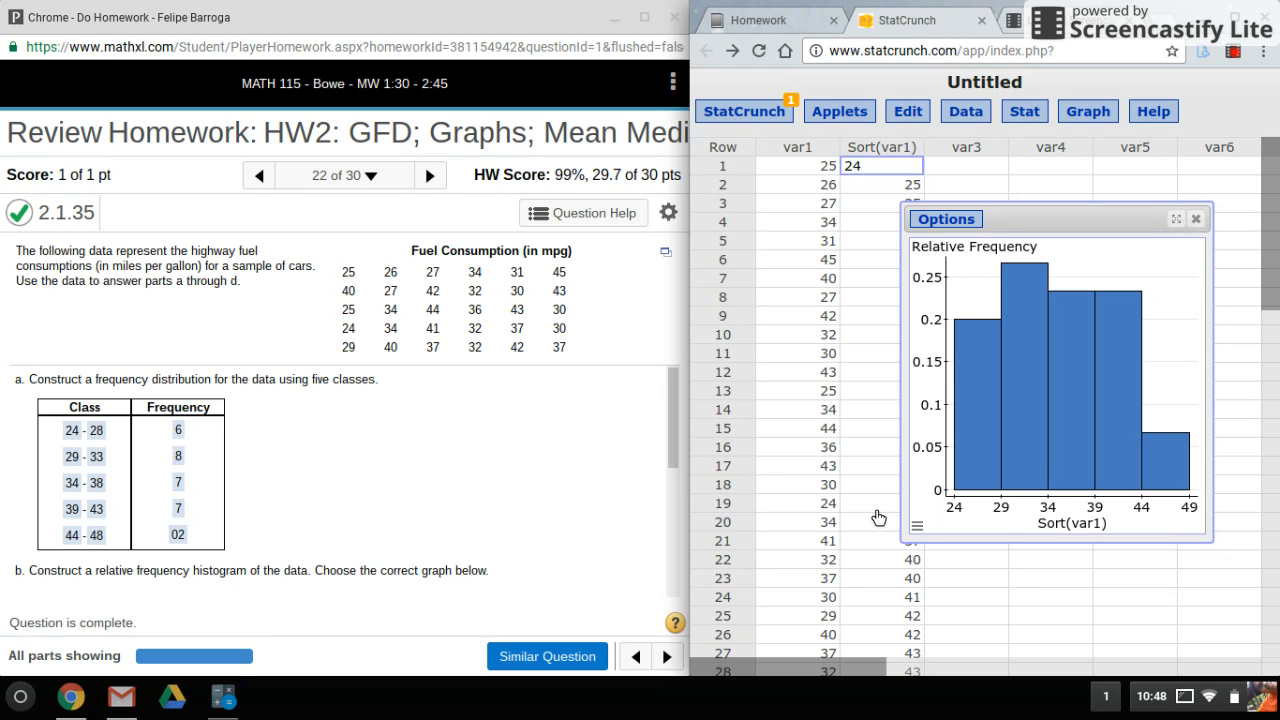
{"action": "mouse_move", "coordinate": [1184, 386]}
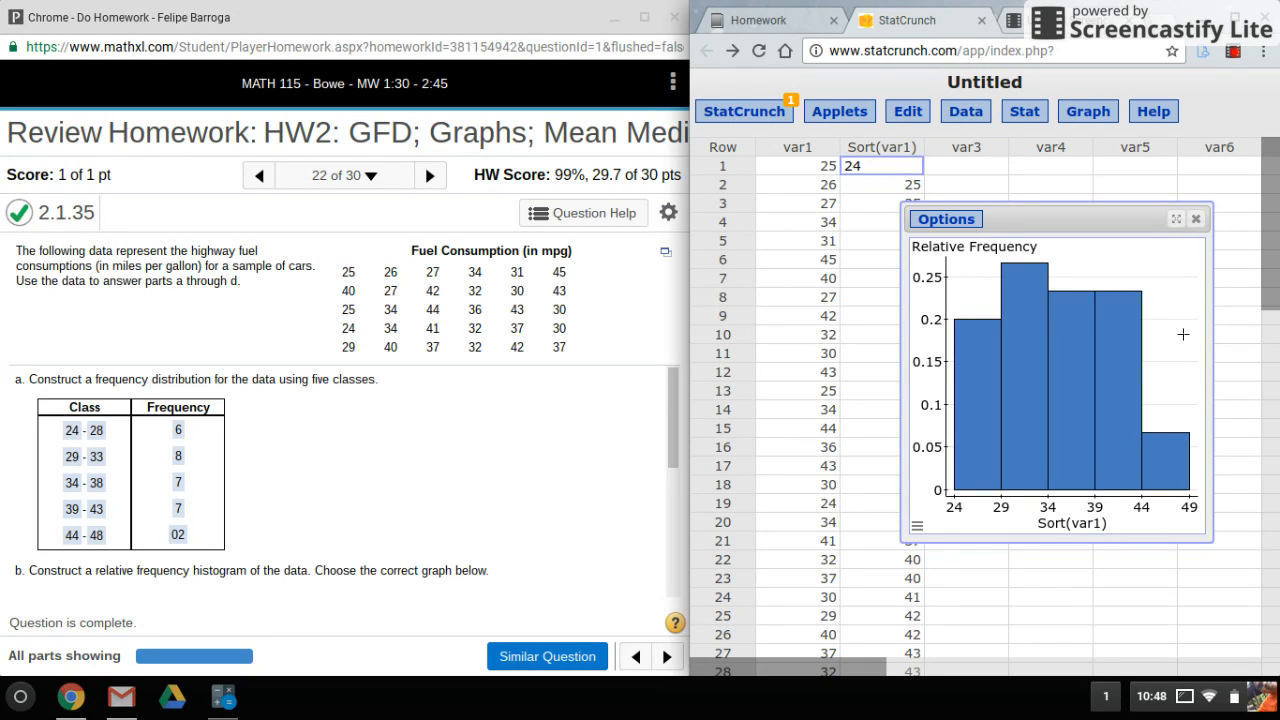
{"action": "mouse_move", "coordinate": [1232, 52]}
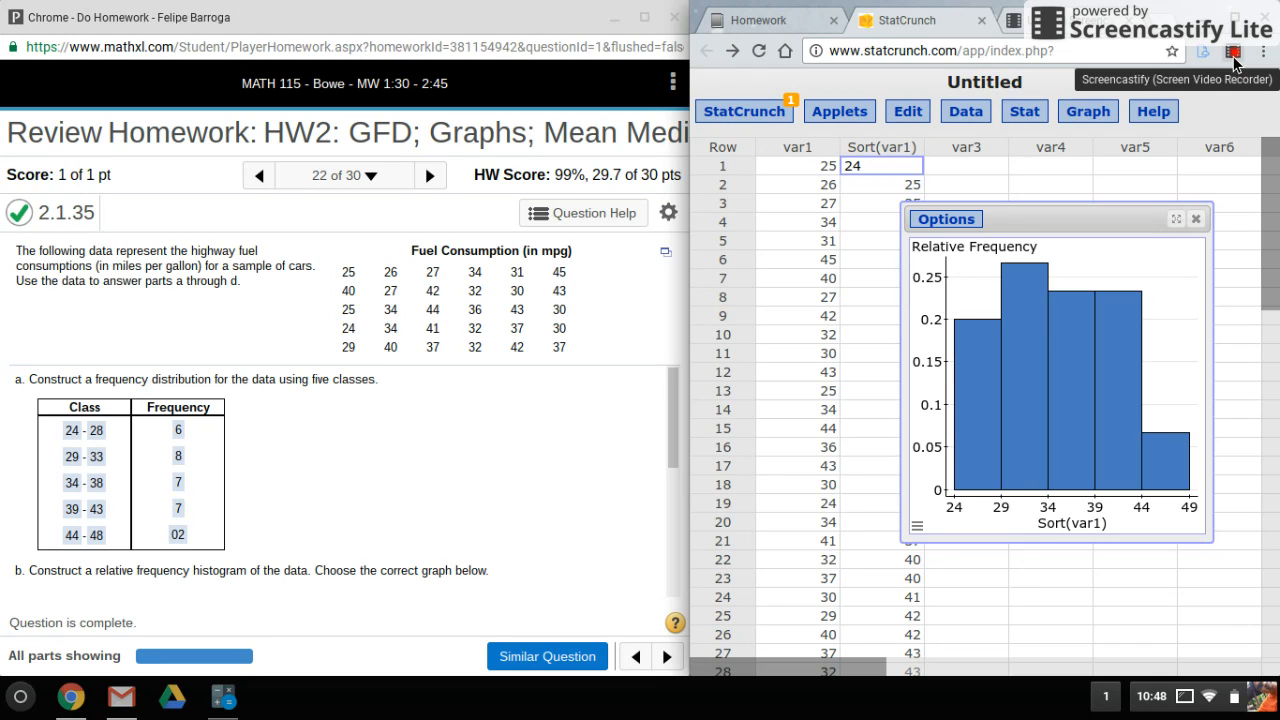